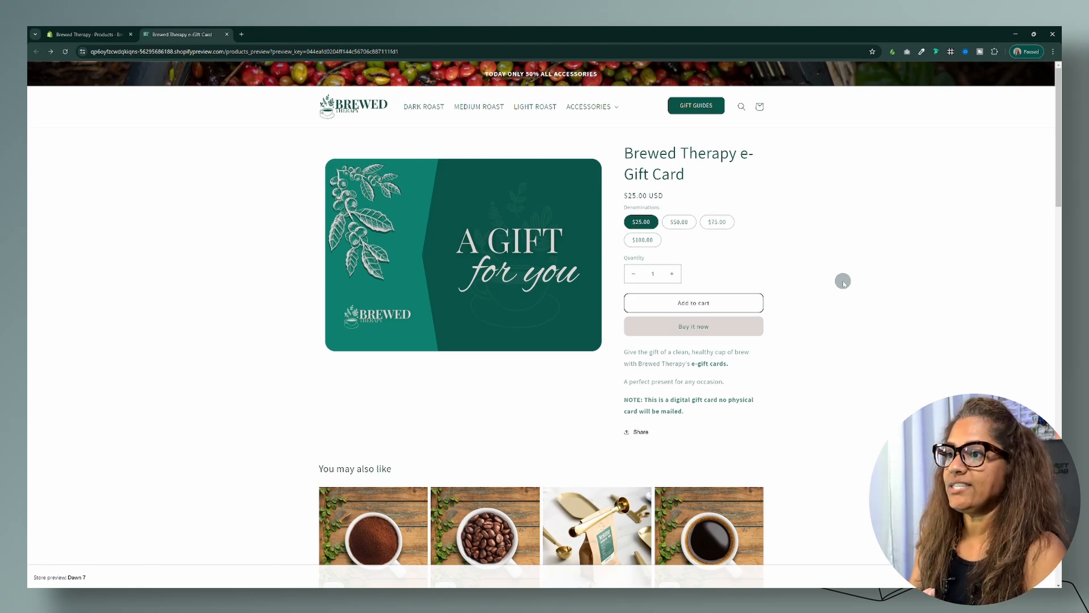
mouse_move(761, 236)
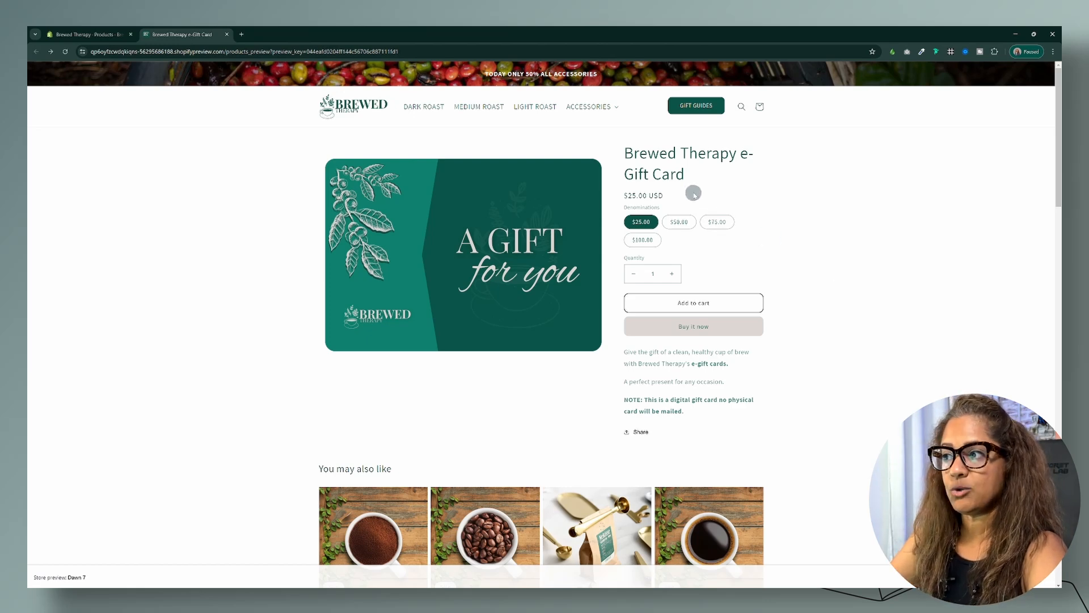
mouse_move(813, 222)
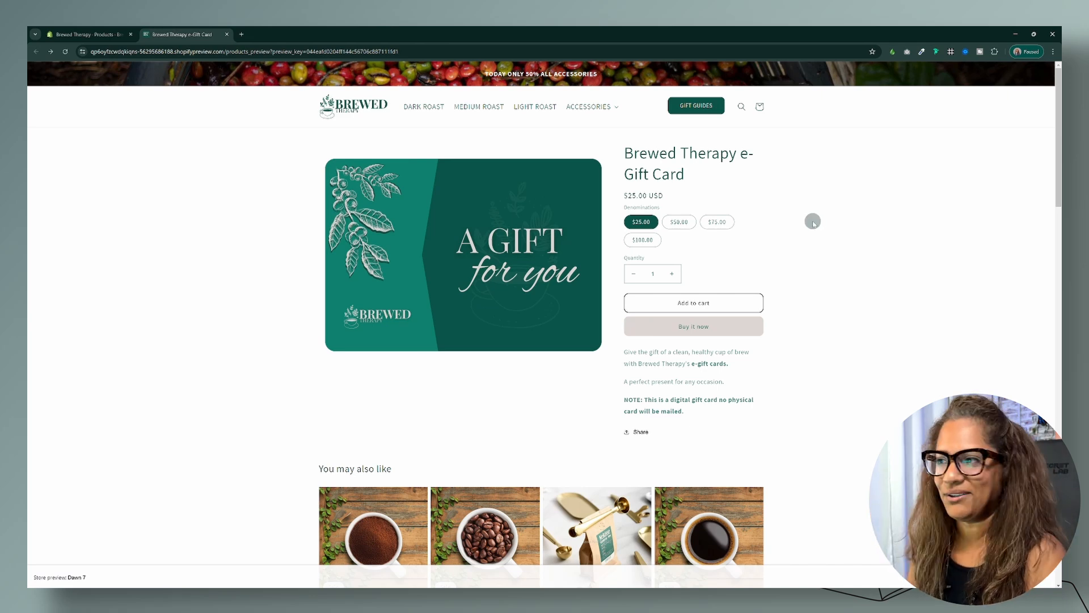
mouse_move(225, 88)
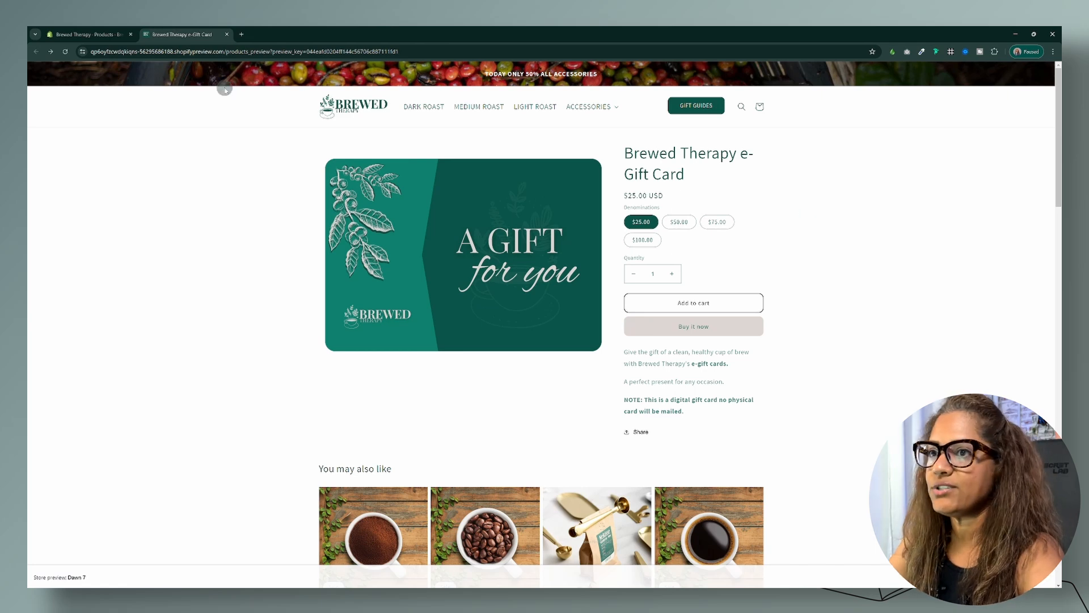
- Return from the storefront preview to the Brewed Therapy e-Gift Card product in admin
click(88, 34)
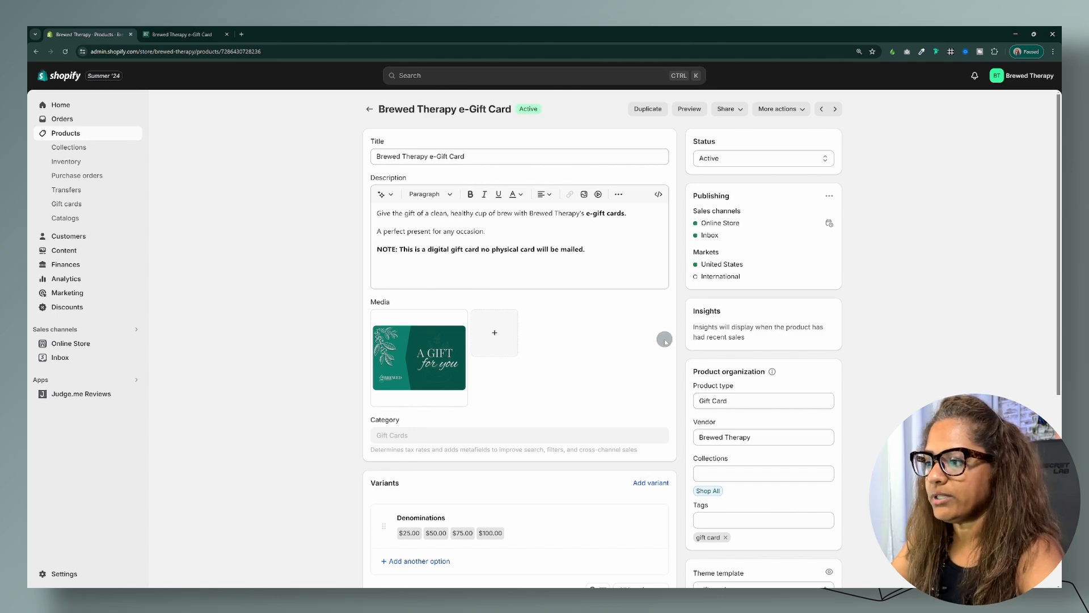
scroll(down, 3)
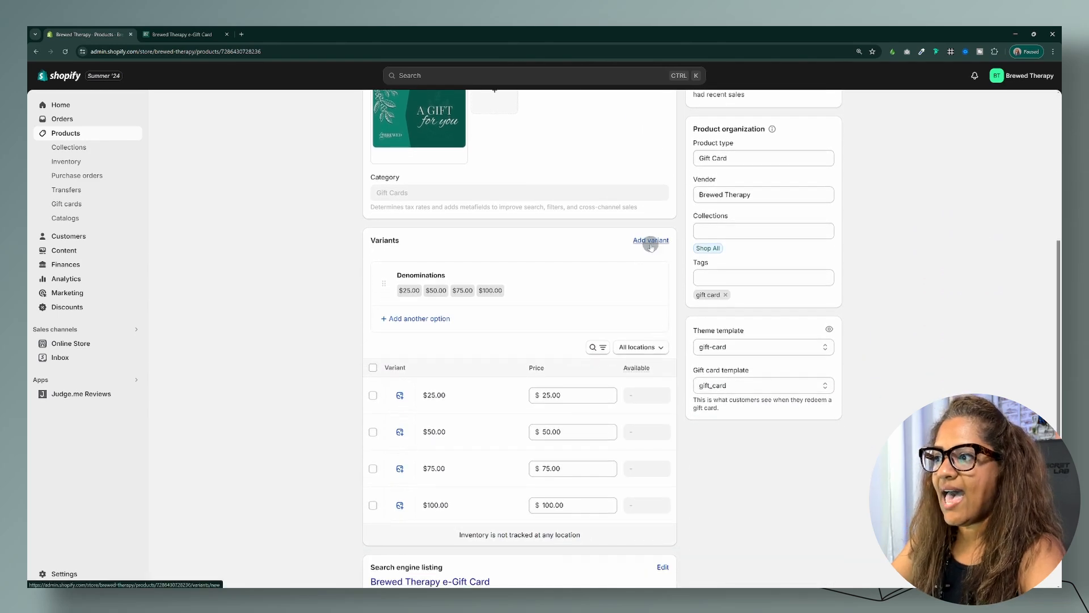
scroll(down, 3)
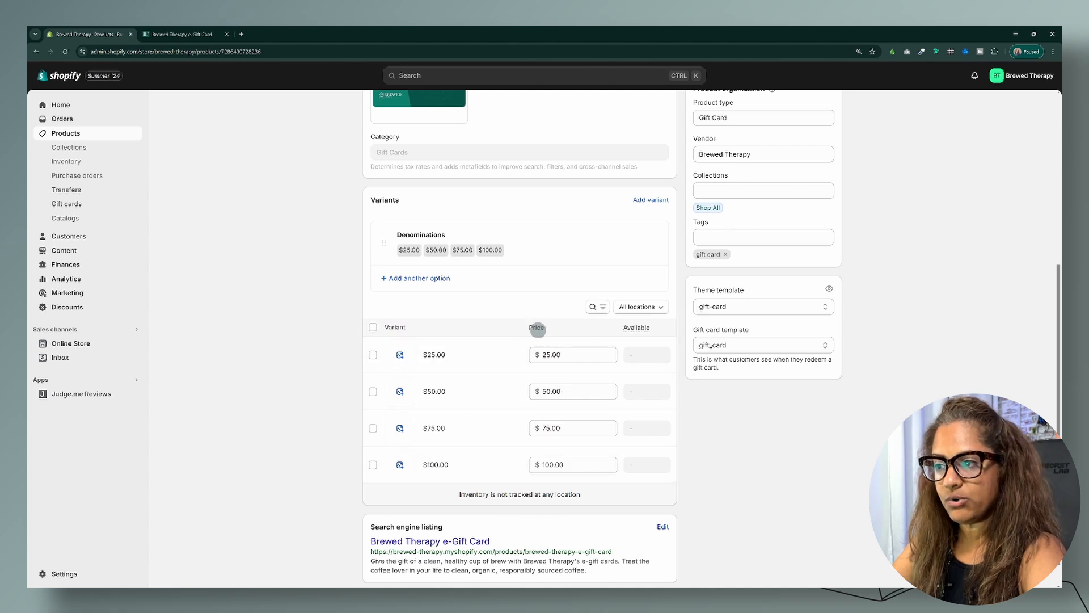
mouse_move(558, 488)
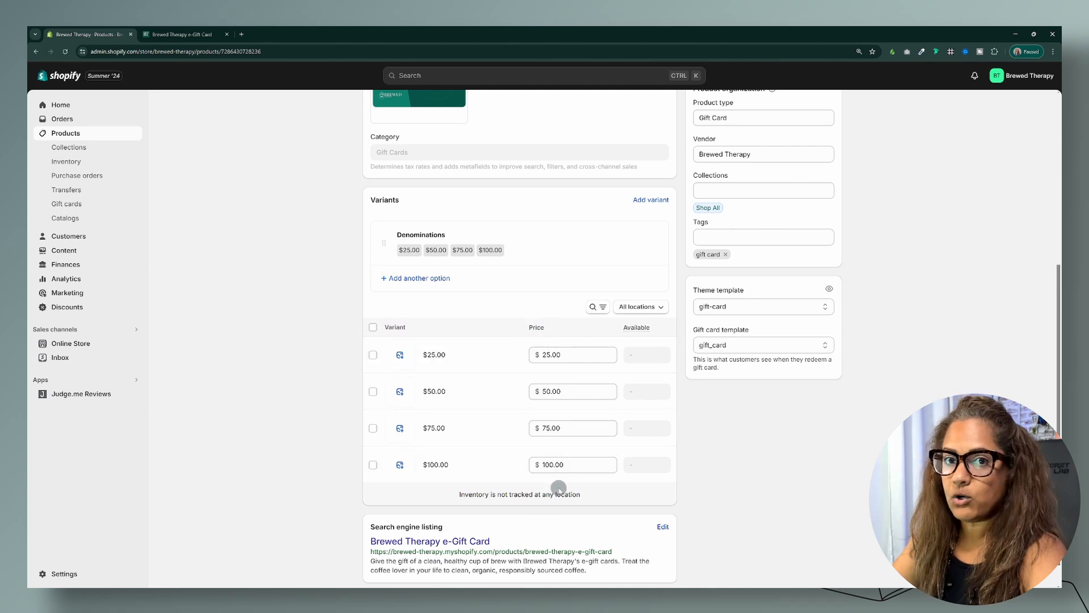
mouse_move(560, 279)
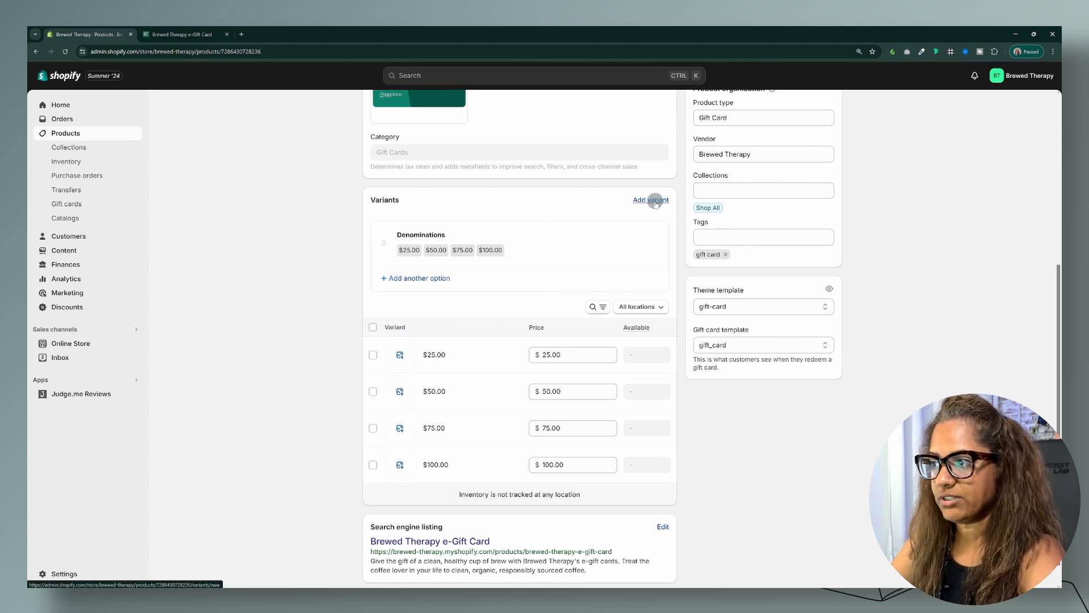
- Price the $25.00 variant at 20 with compare-at 25.00, save, and switch to the storefront preview
click(649, 199)
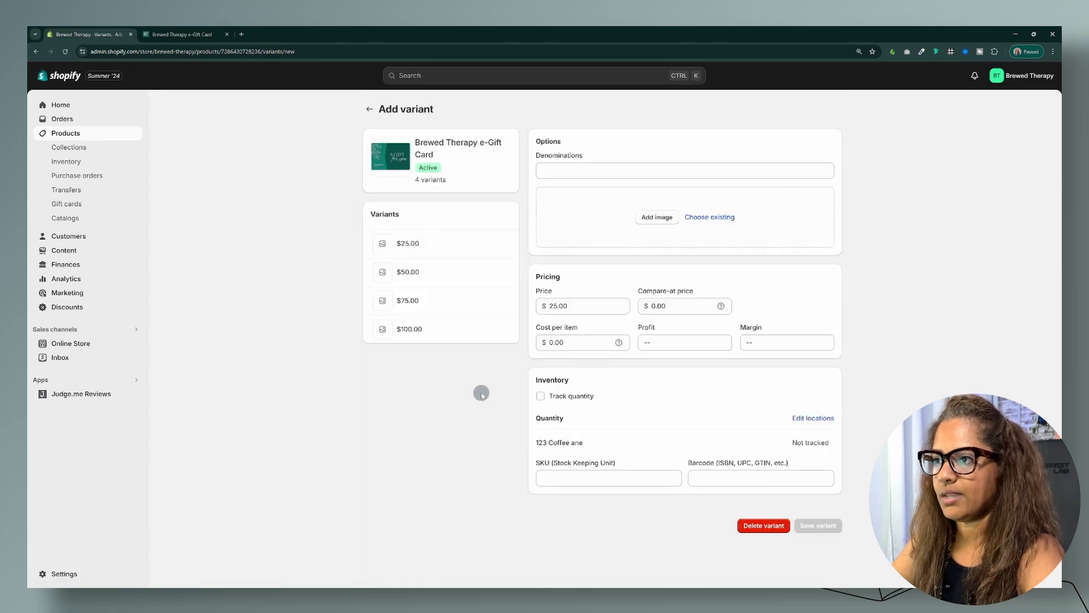
mouse_move(910, 292)
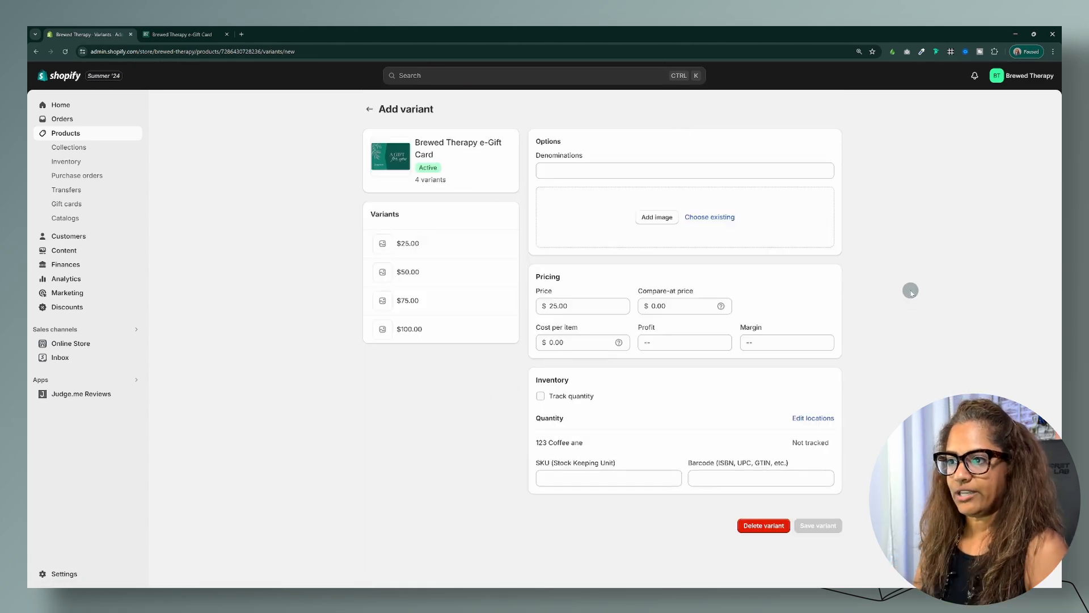
click(408, 242)
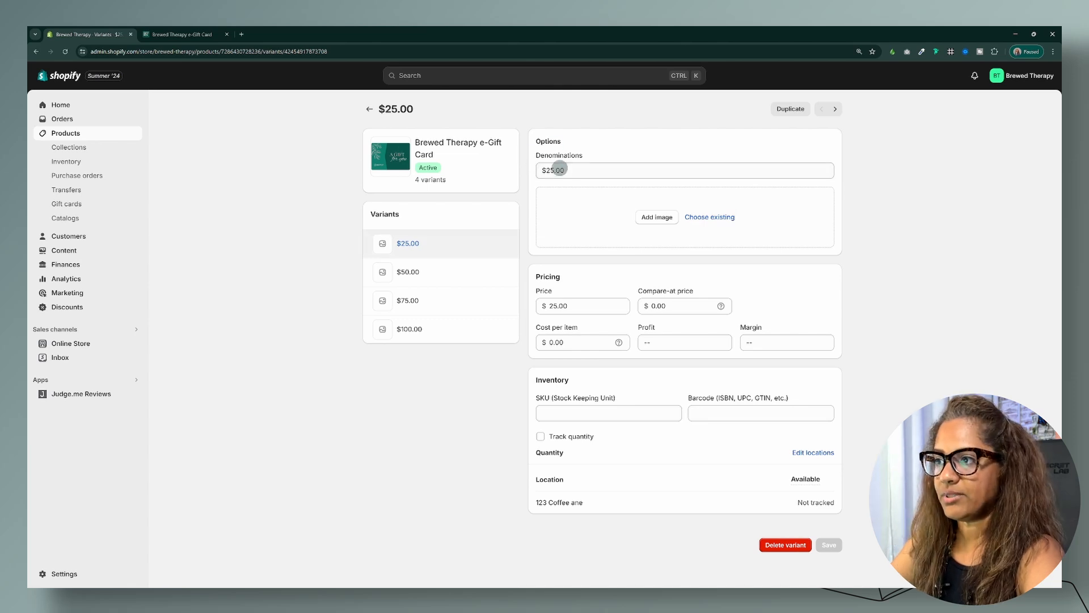
mouse_move(567, 289)
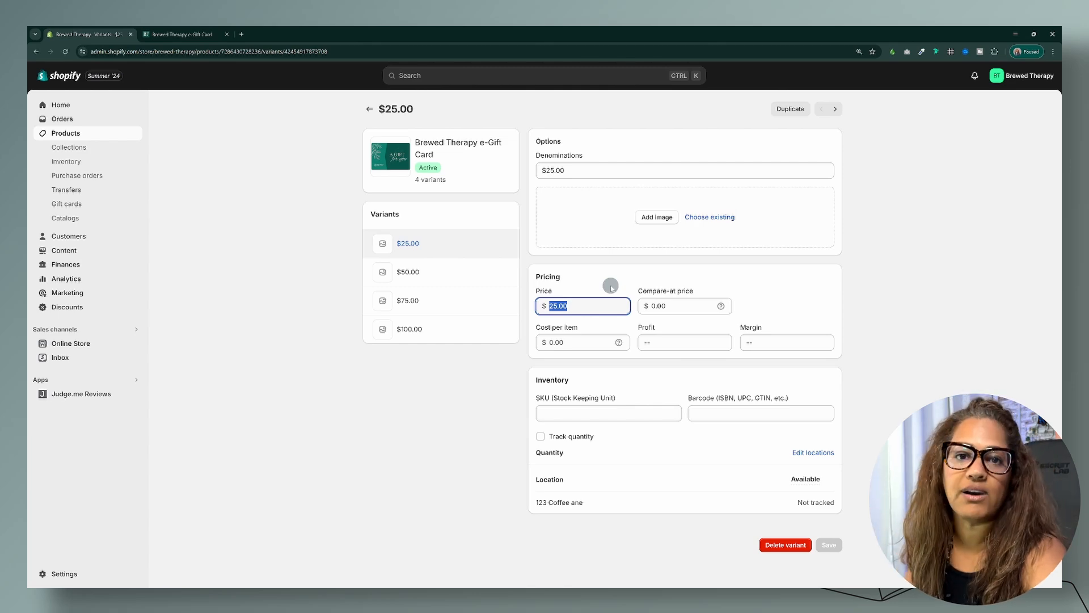
text(20)
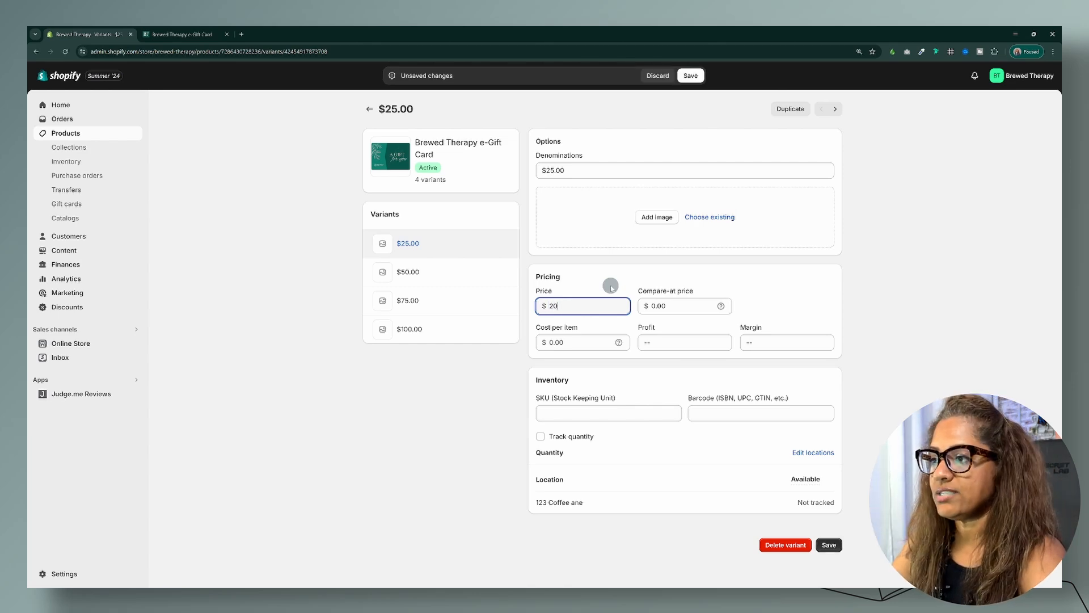
click(684, 305)
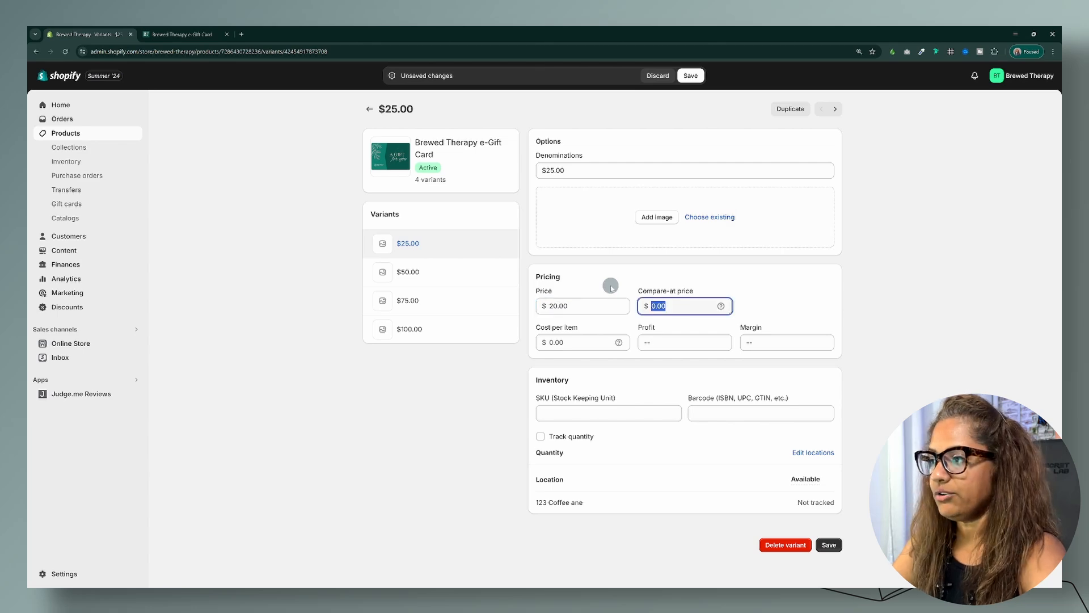
text(25.00)
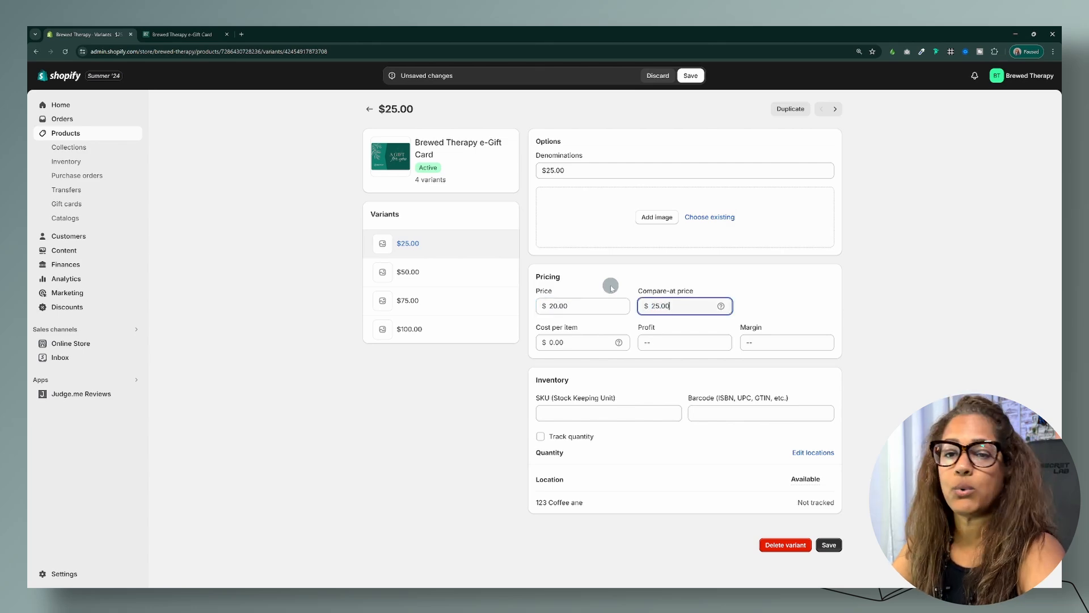
mouse_move(592, 271)
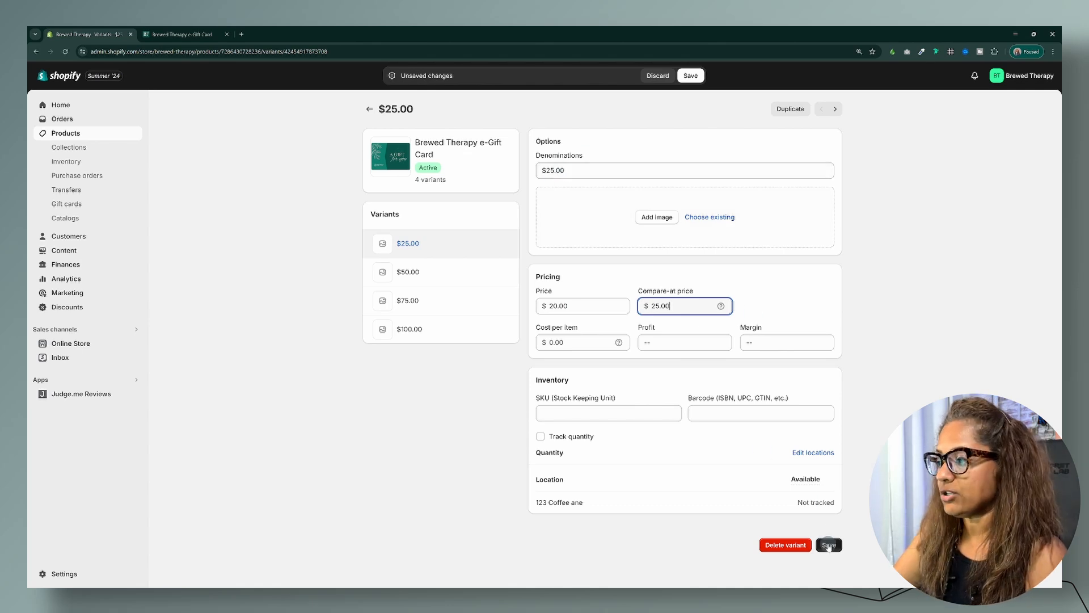
click(828, 545)
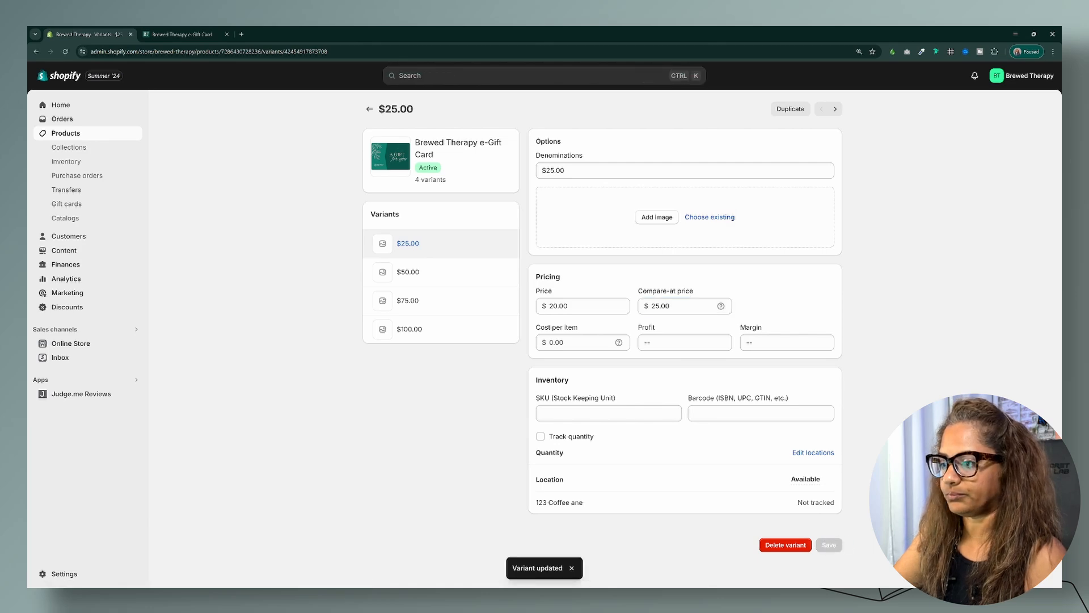
click(183, 34)
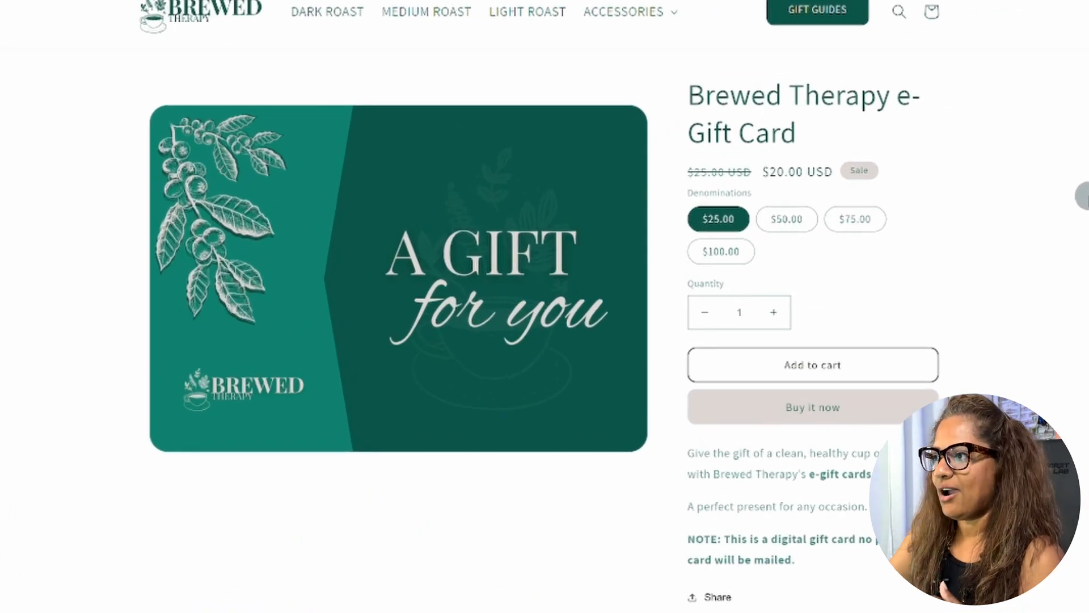
mouse_move(506, 355)
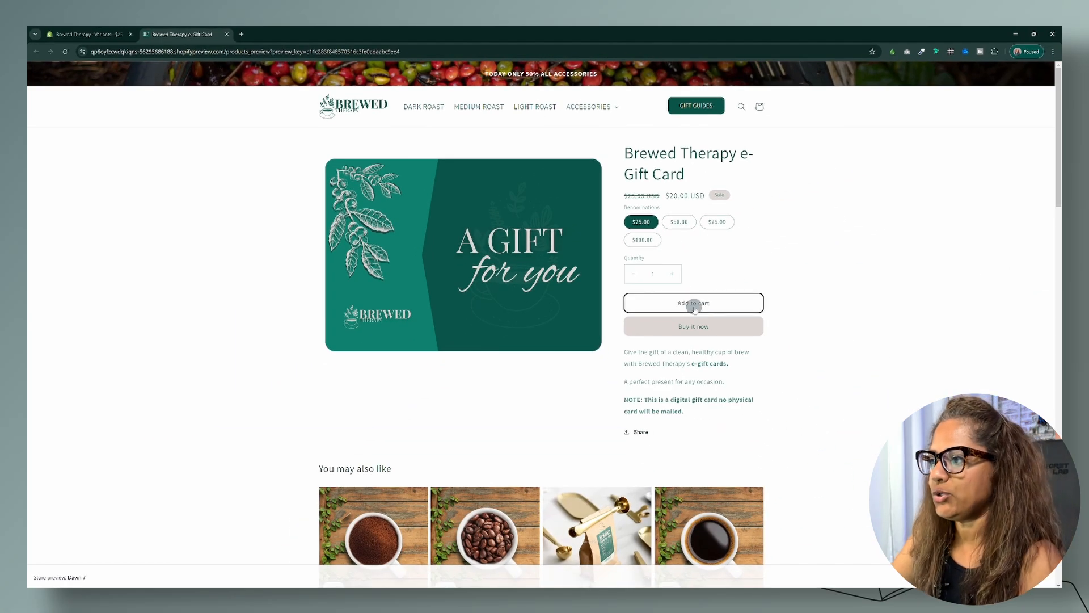
- Add the $25.00 gift card to the cart and view the cart with its $20.00 subtotal
click(692, 301)
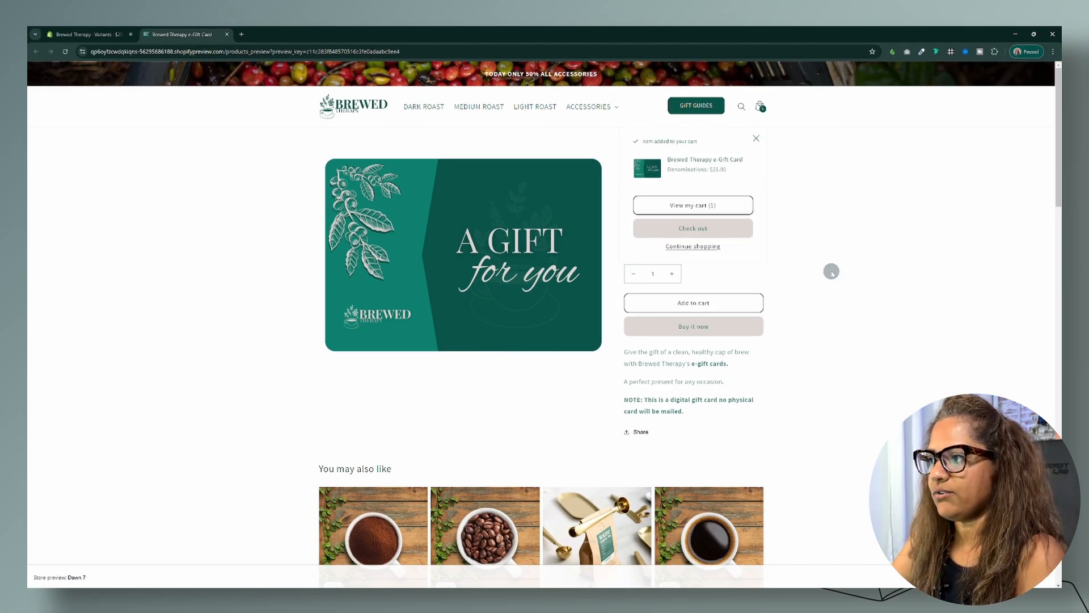
click(692, 205)
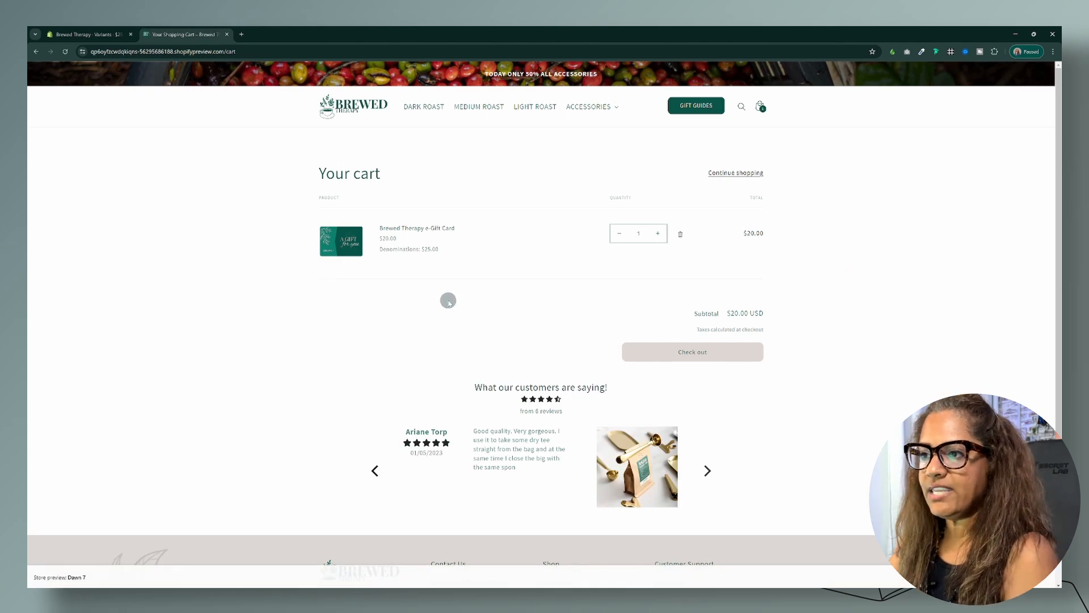
mouse_move(436, 231)
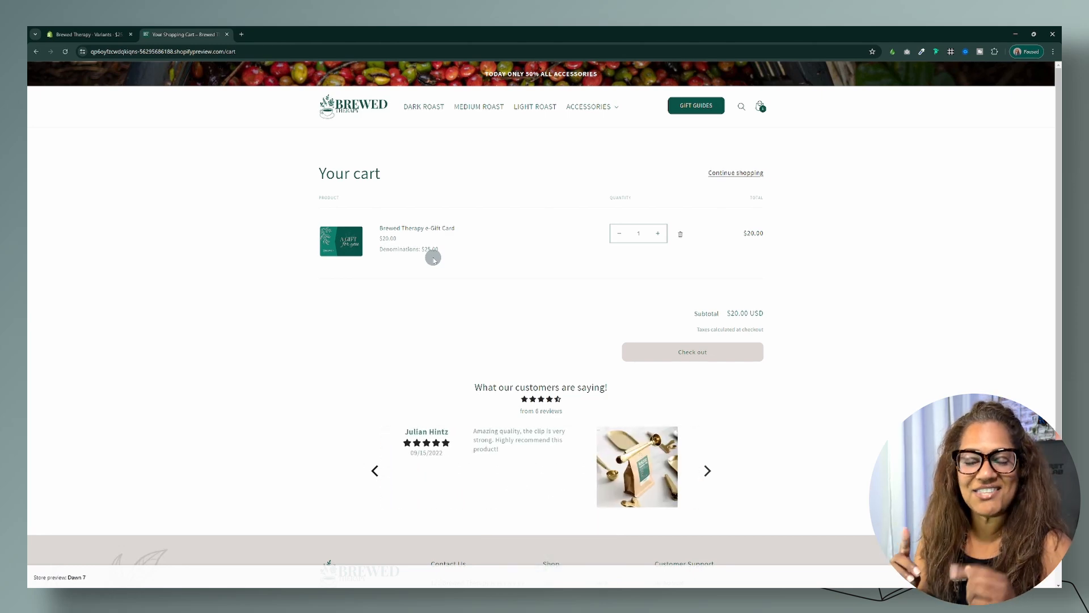
- Back in admin, price the $50.00 variant at 45 with compare-at 50 and save
click(89, 34)
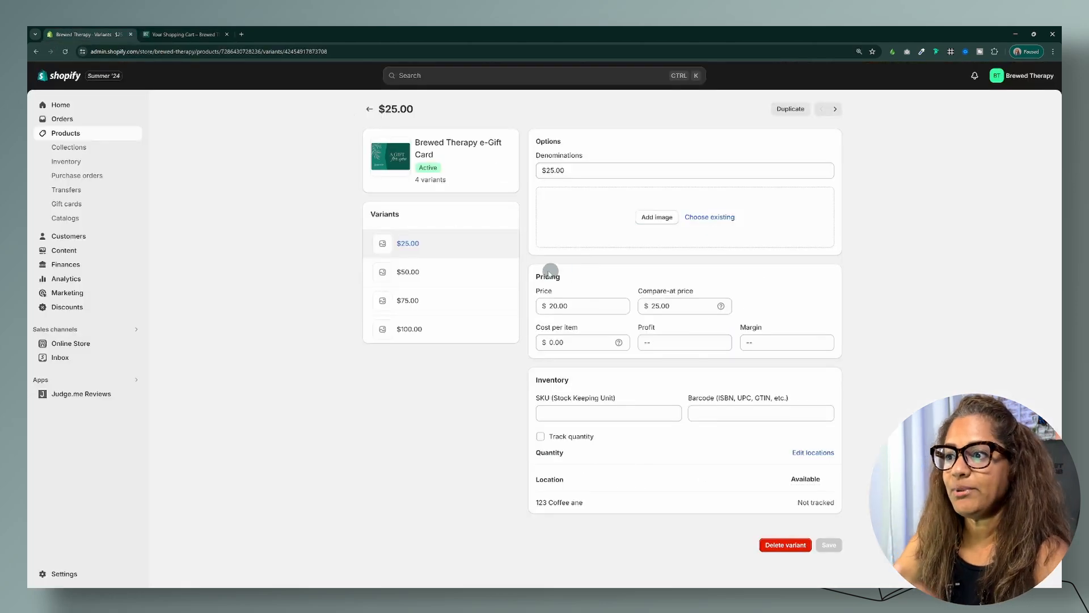
click(407, 271)
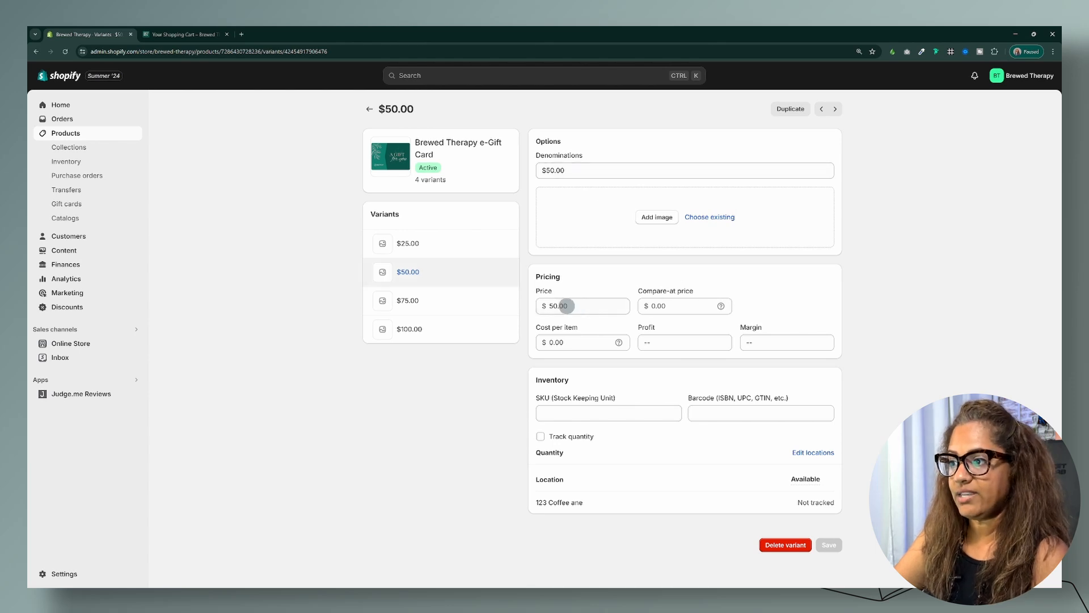
text(45)
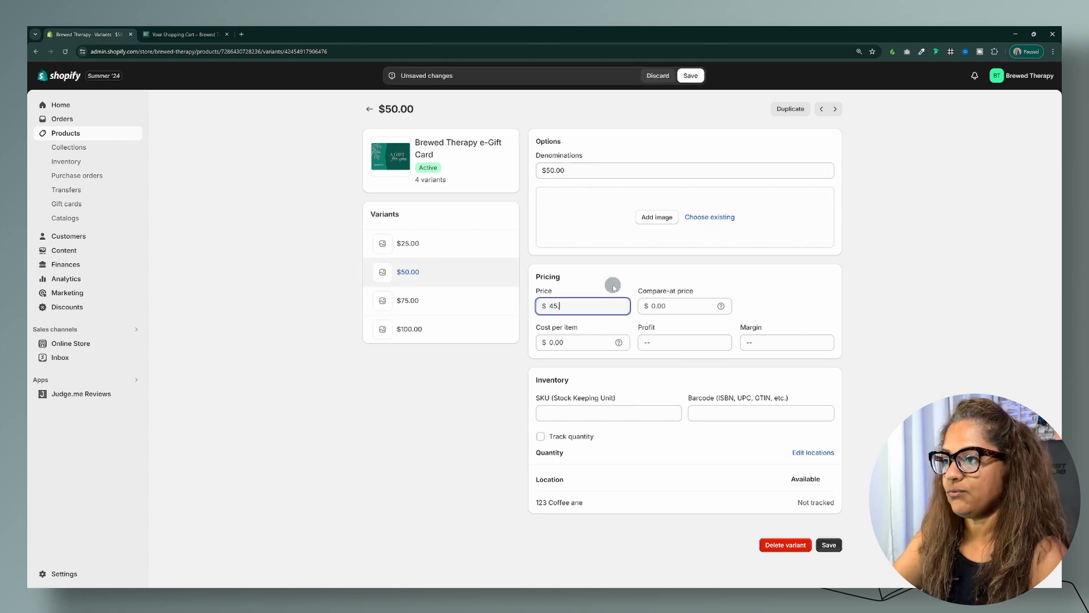
text(50)
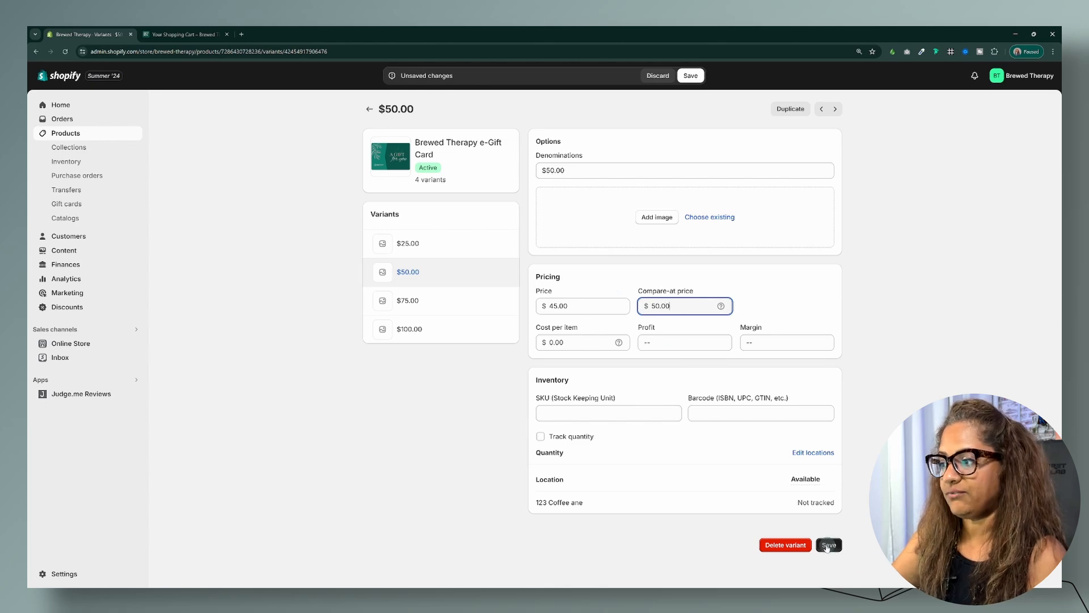
click(828, 544)
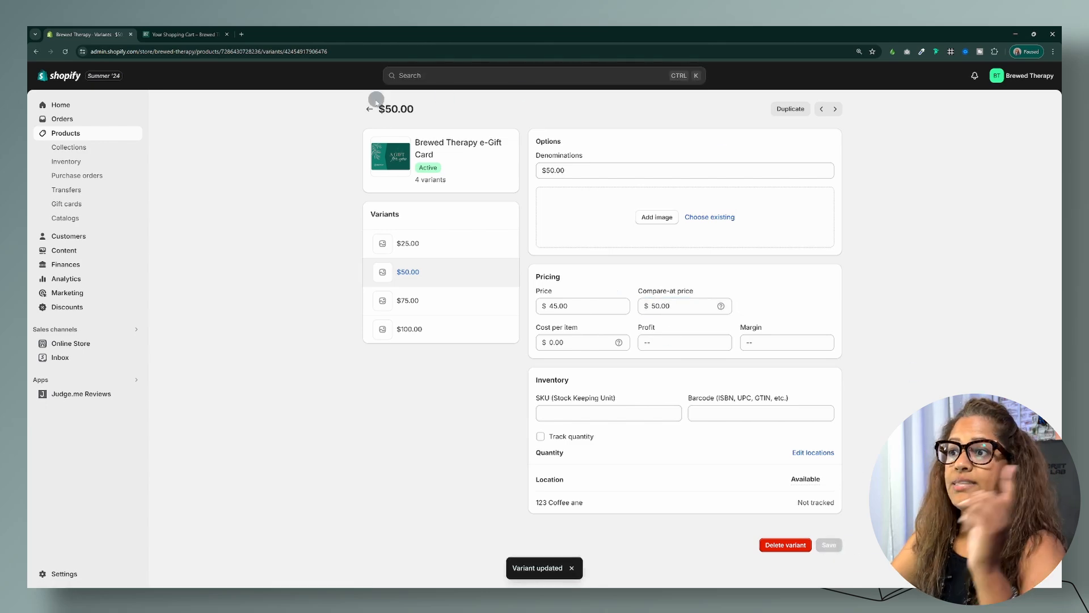
- In the Variants table, set the $75 price to 70.00 and the $100 price to 90, then save
click(370, 109)
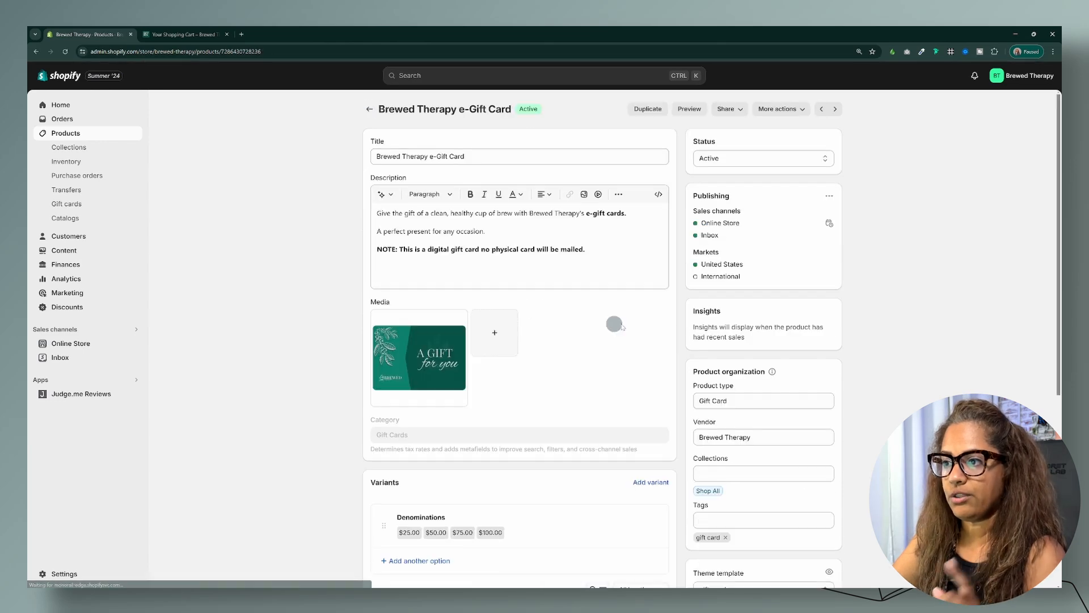
scroll(down, 3)
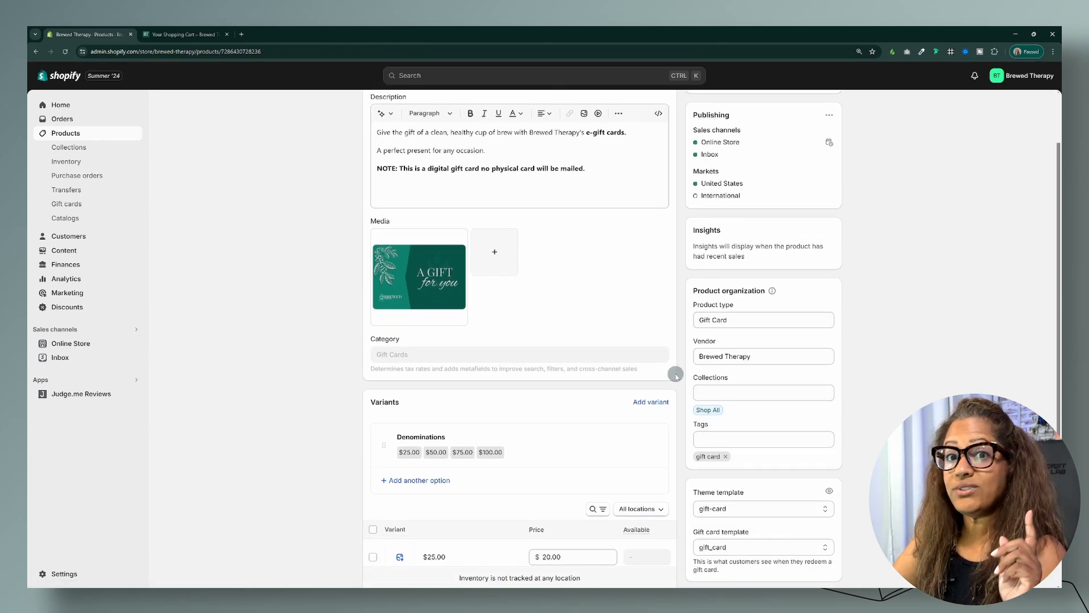
scroll(down, 3)
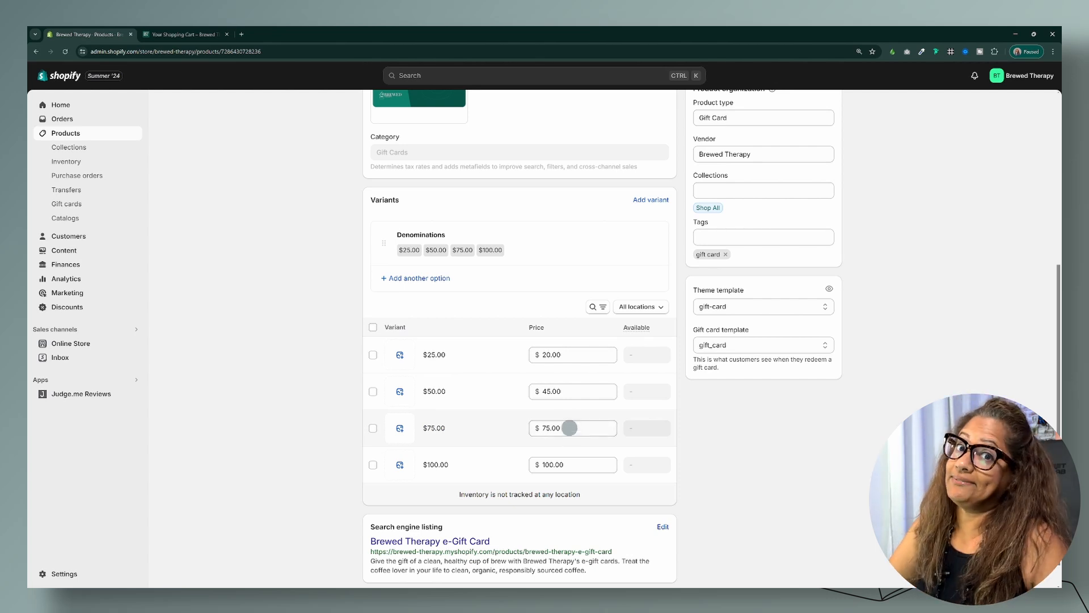
click(572, 428)
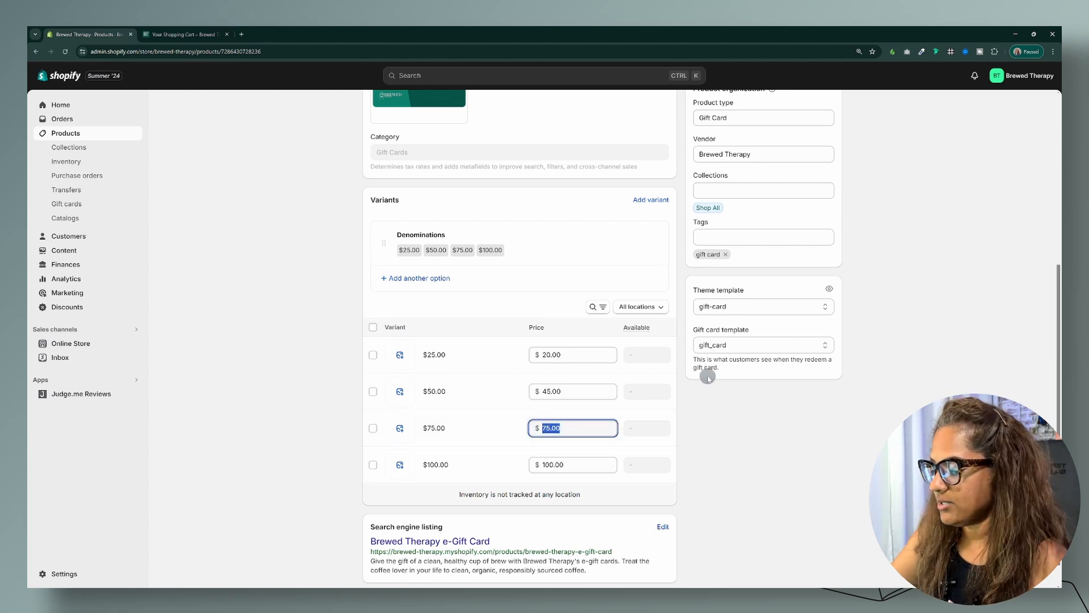
text(70.00)
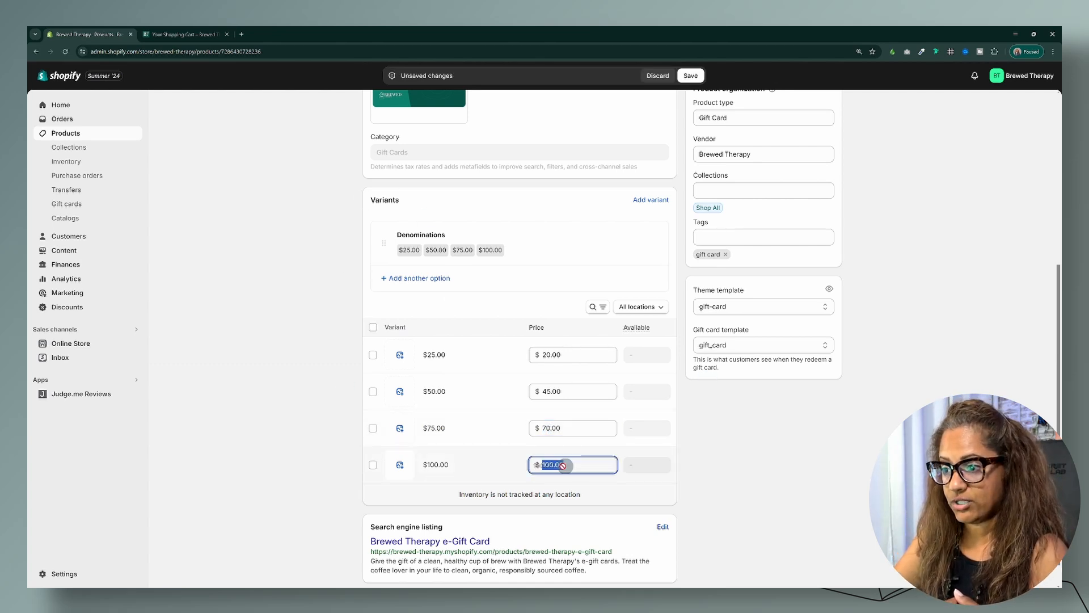
text(90)
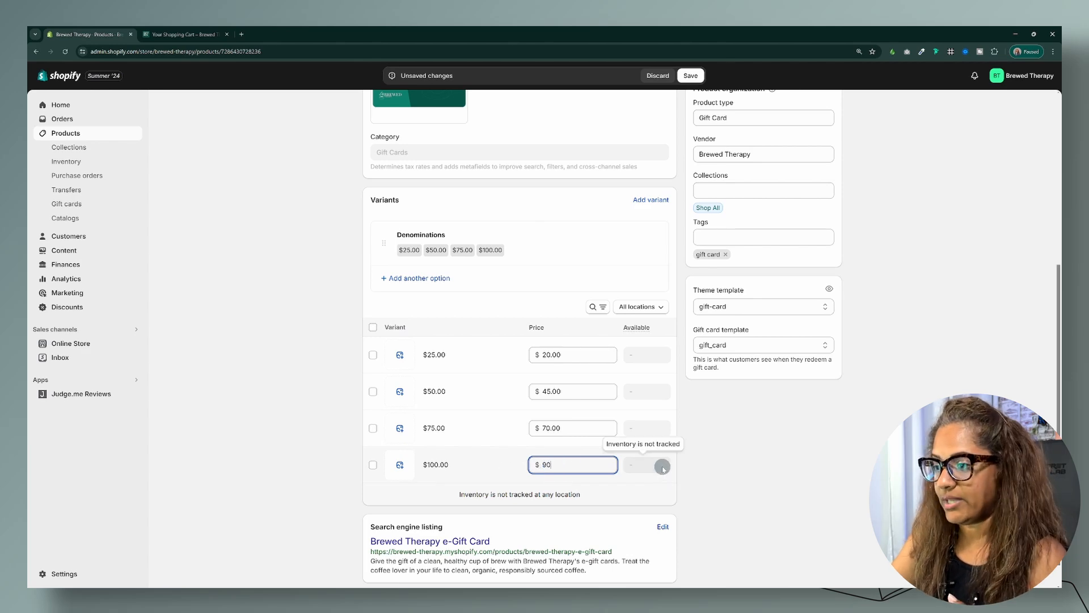
click(691, 75)
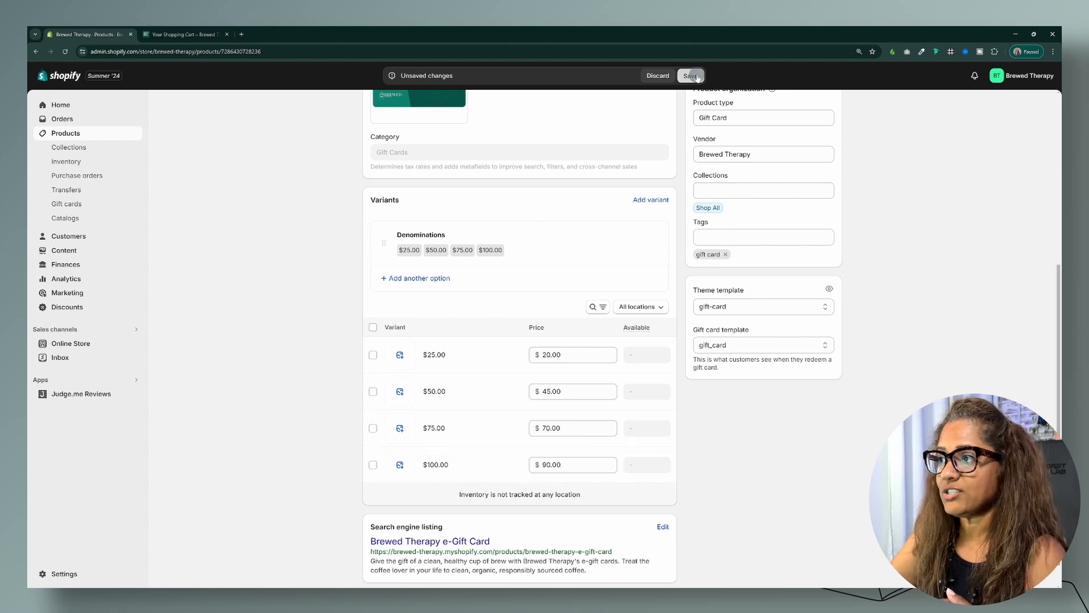
click(689, 75)
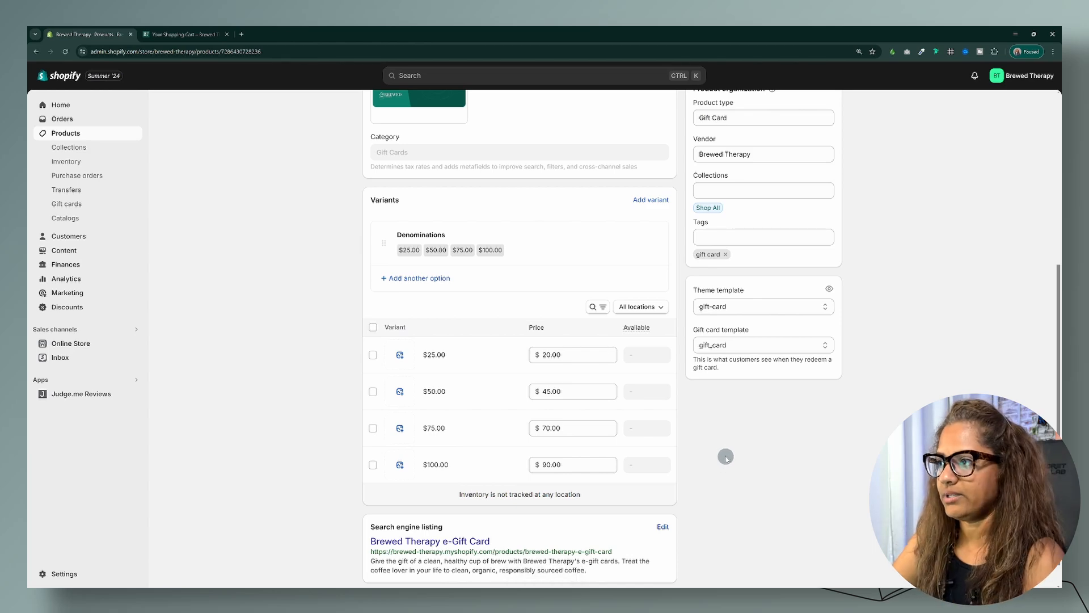
- Check the $50, $75 and $100 sale prices in the storefront preview
click(184, 34)
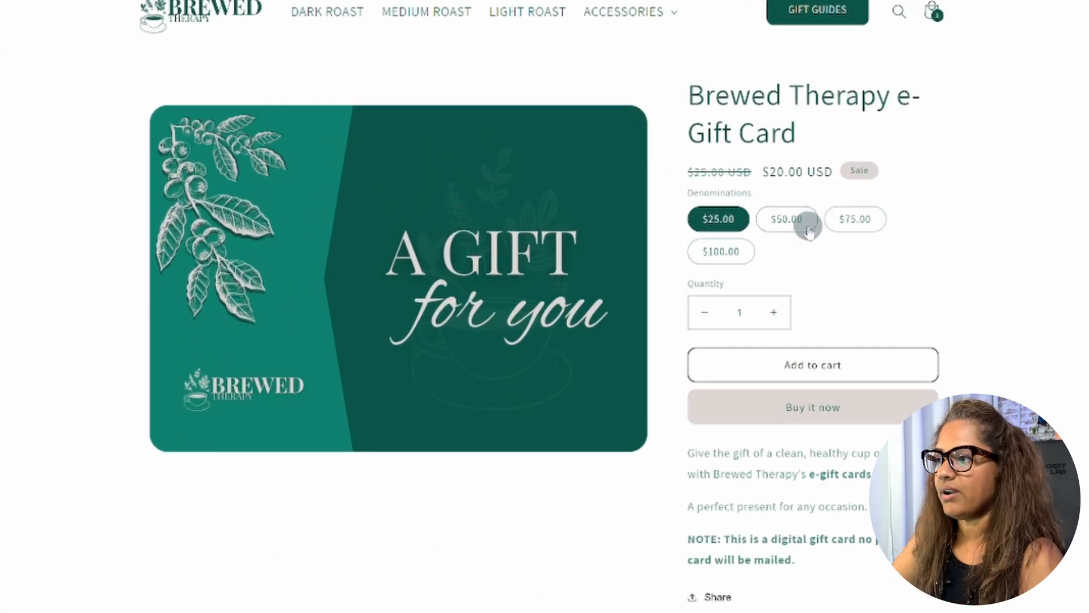
click(786, 219)
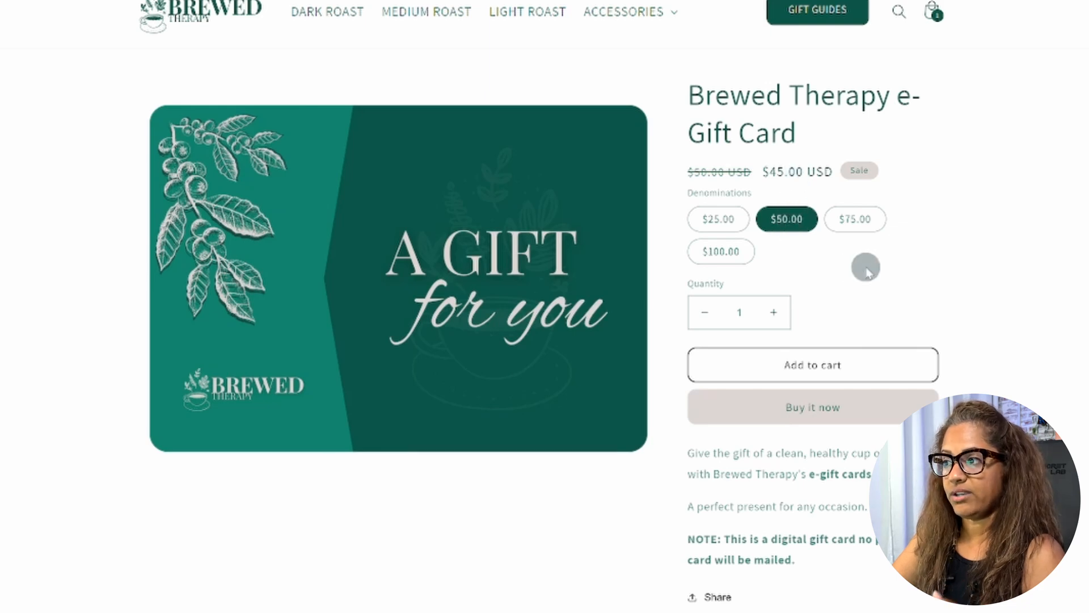
click(855, 219)
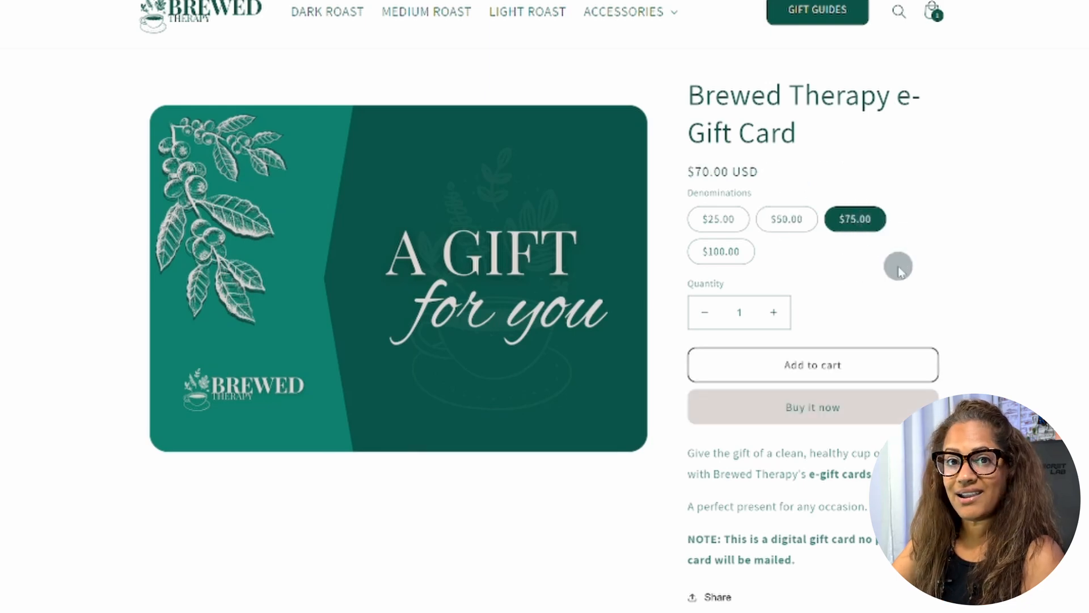
mouse_move(697, 182)
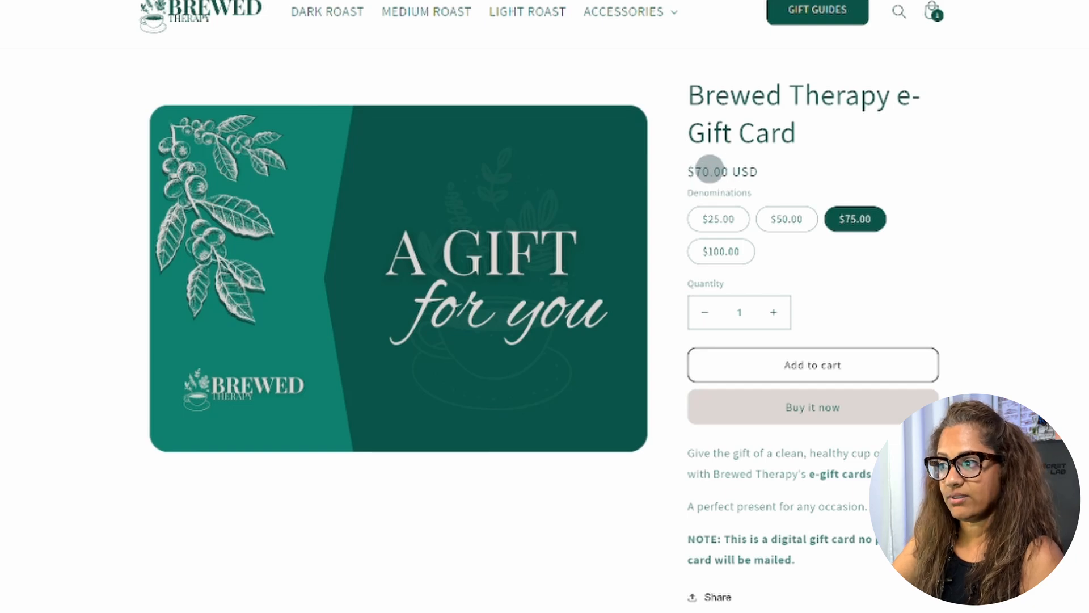
click(720, 252)
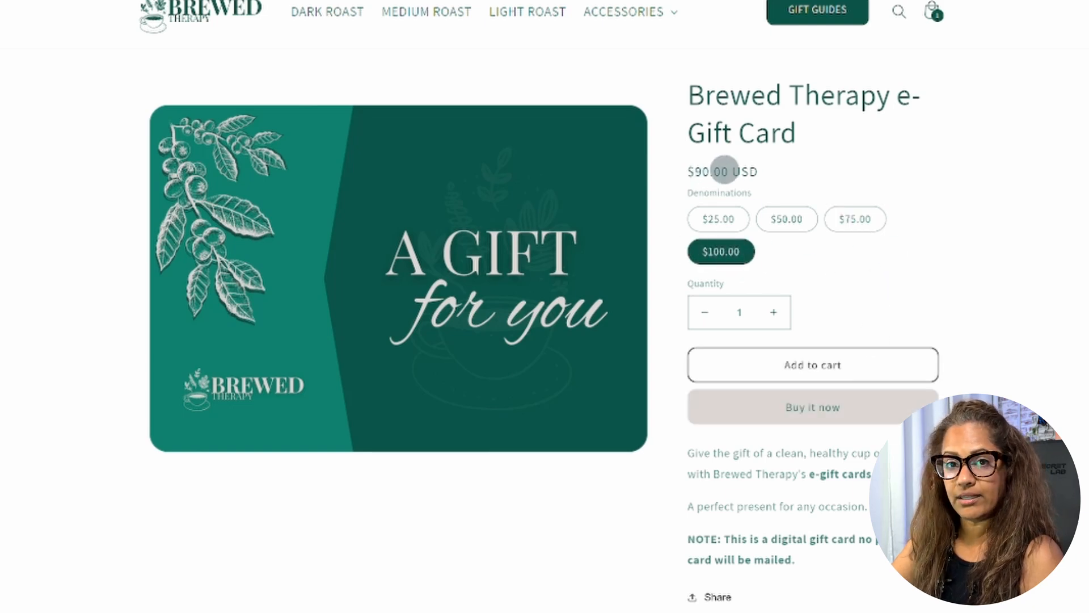
mouse_move(787, 181)
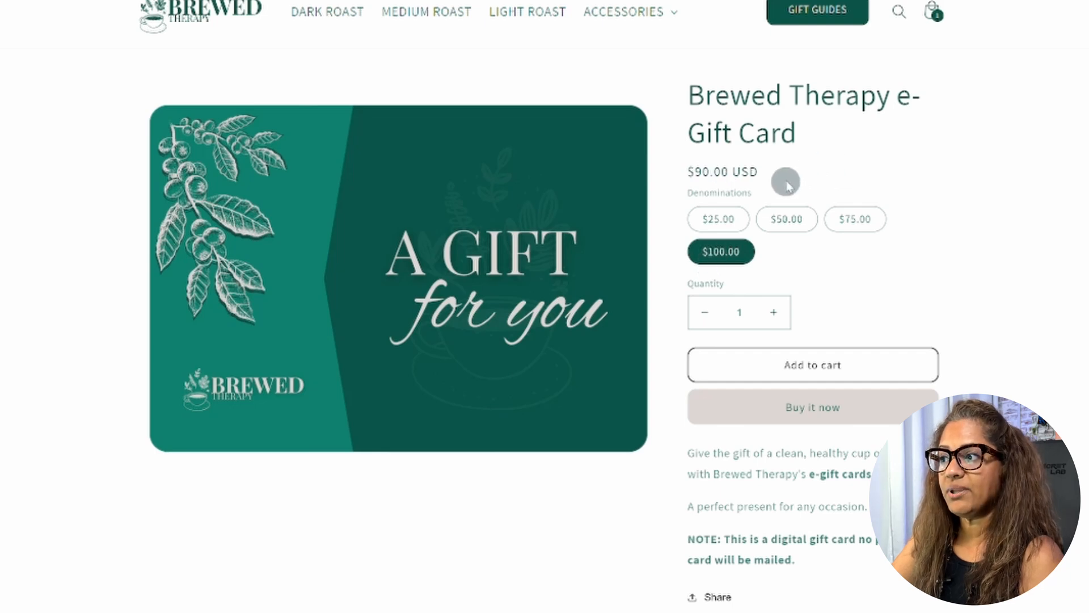
click(786, 219)
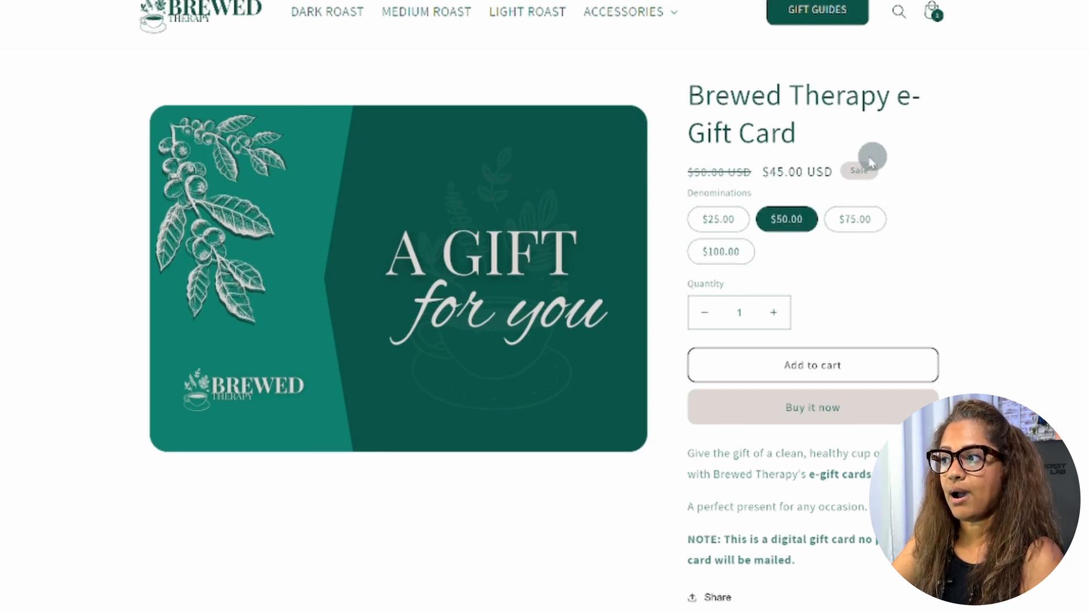
mouse_move(682, 171)
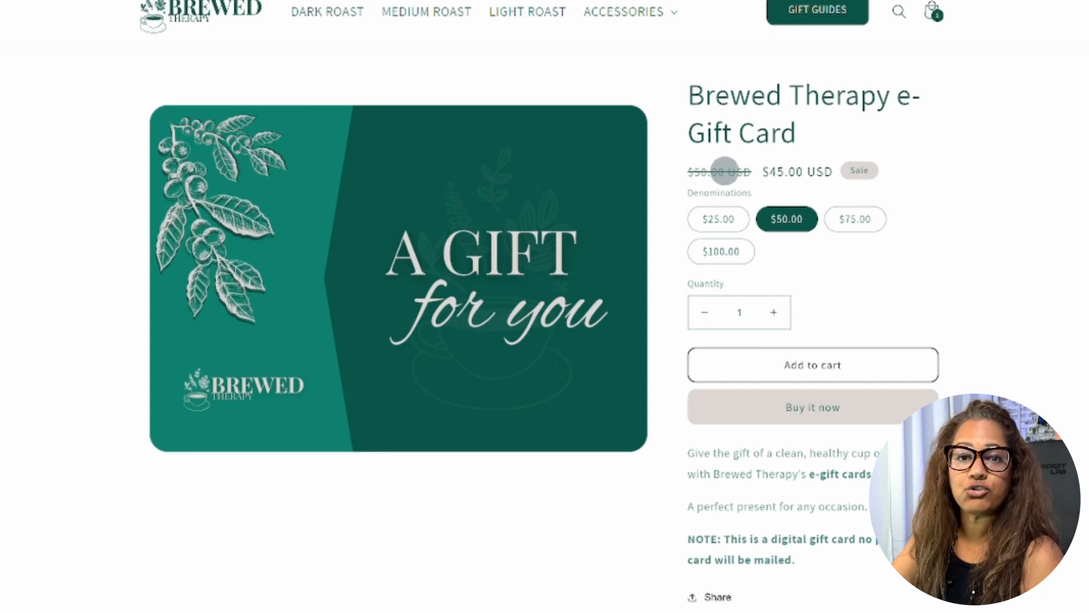
- Add the $75 gift card to the cart, view the $90.00 cart, then return to the admin product
click(855, 219)
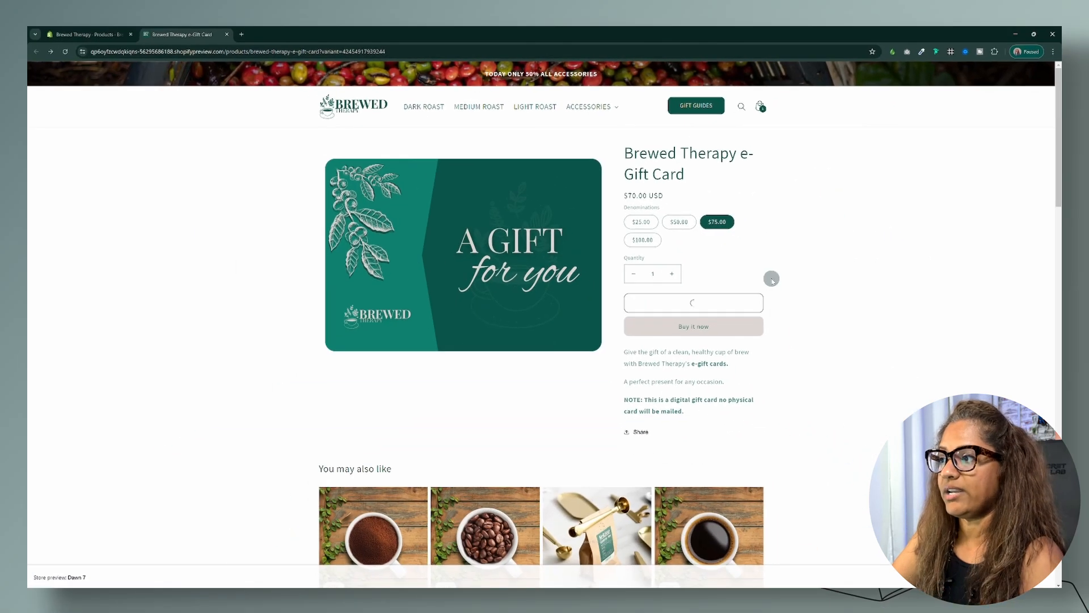
click(692, 302)
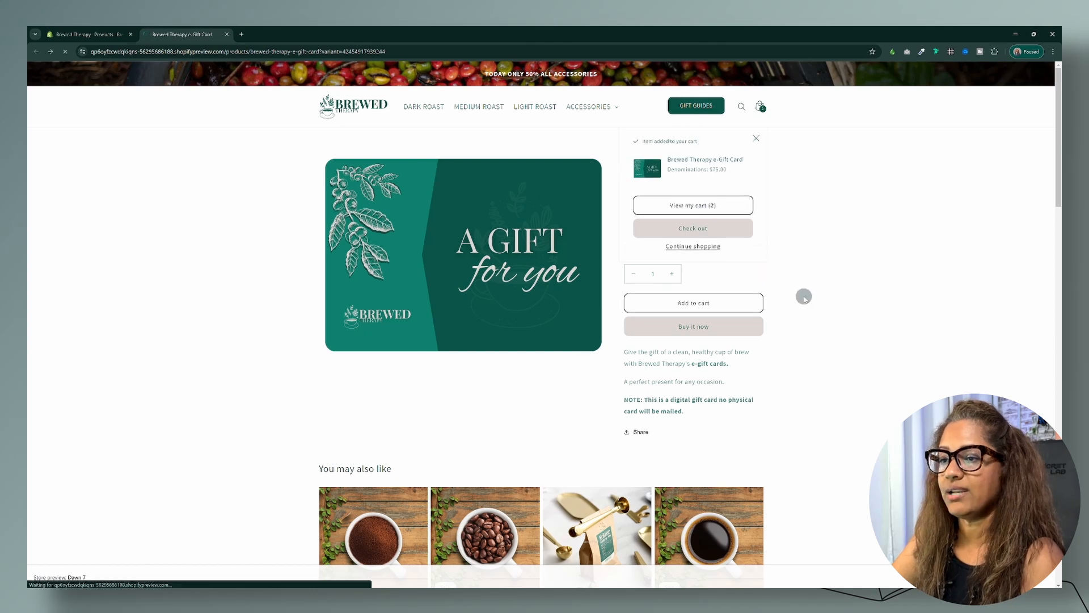
click(692, 204)
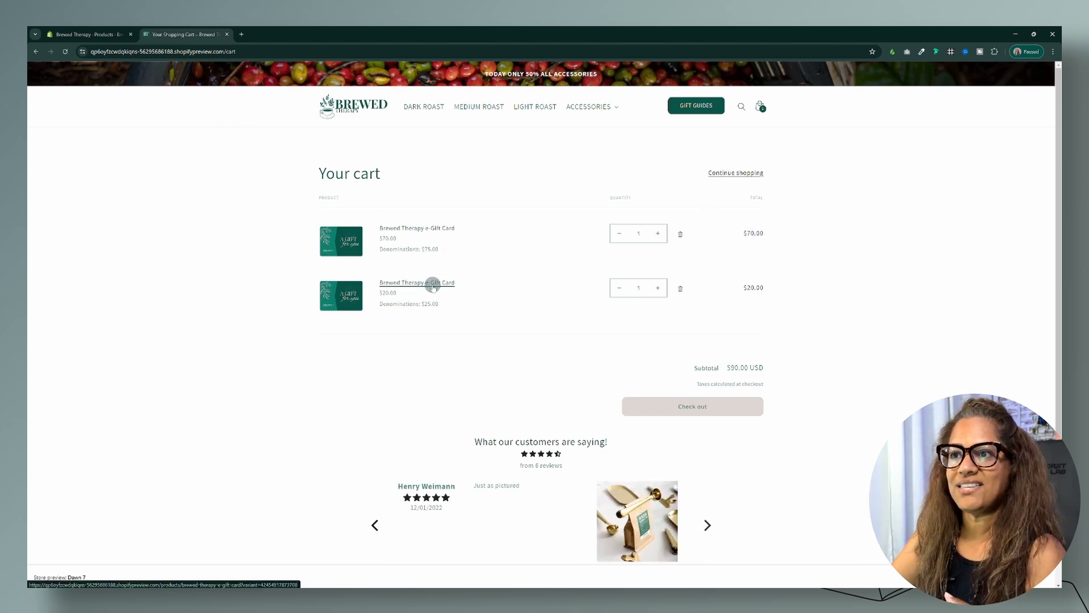
click(417, 282)
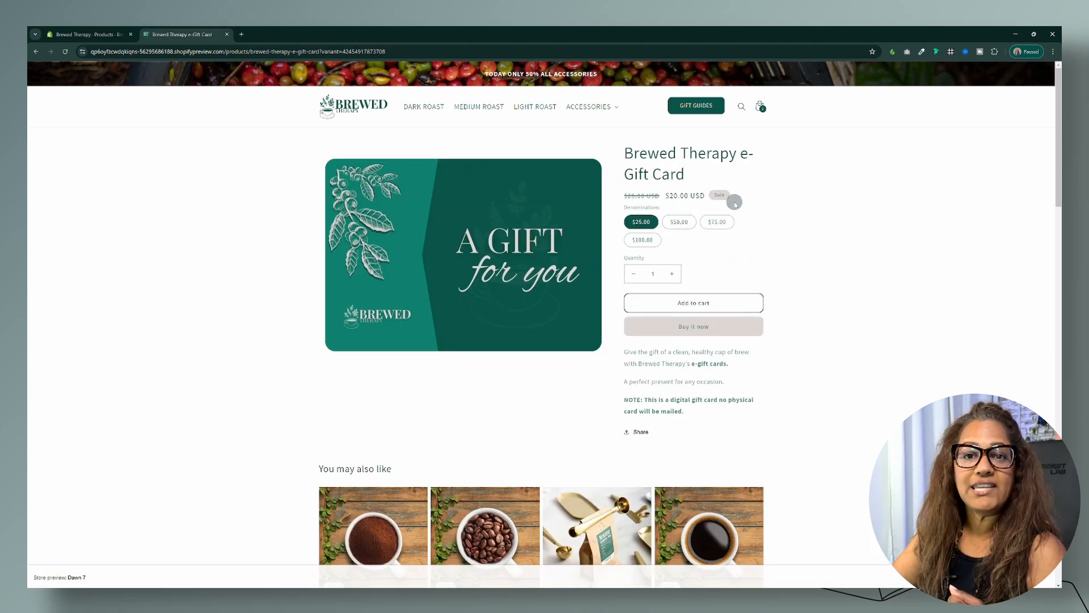
click(87, 34)
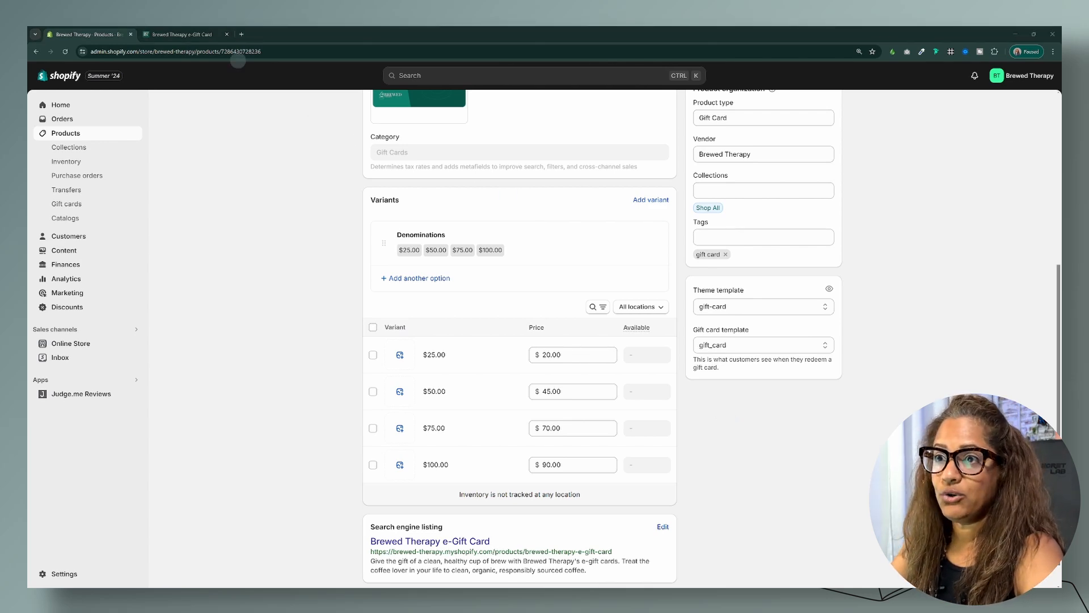
- Glance at the preview, return to admin and start adding a new variant to the gift card
click(184, 34)
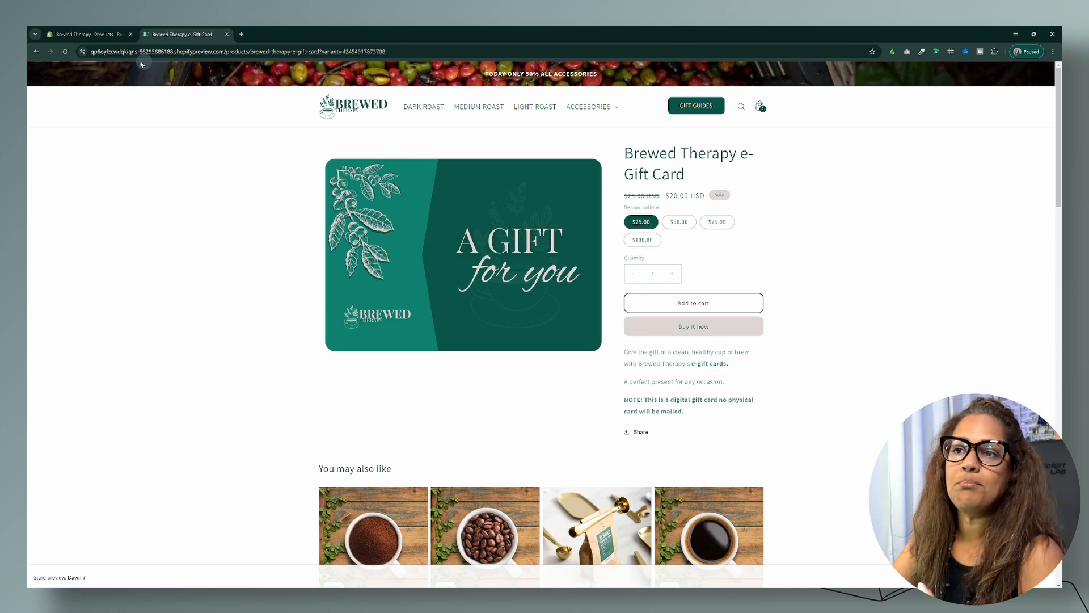
click(87, 34)
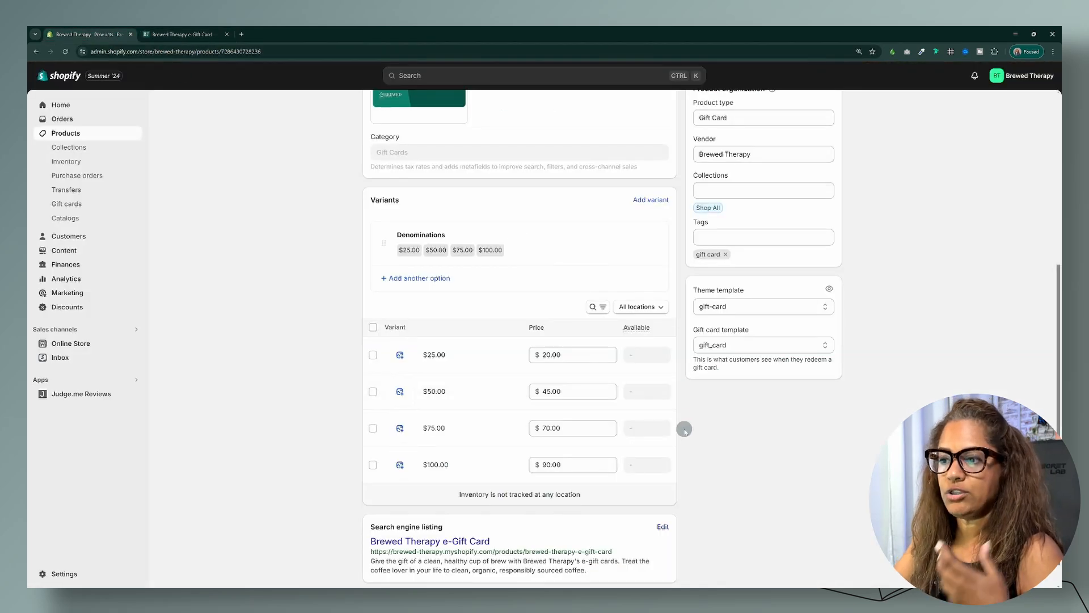
mouse_move(720, 462)
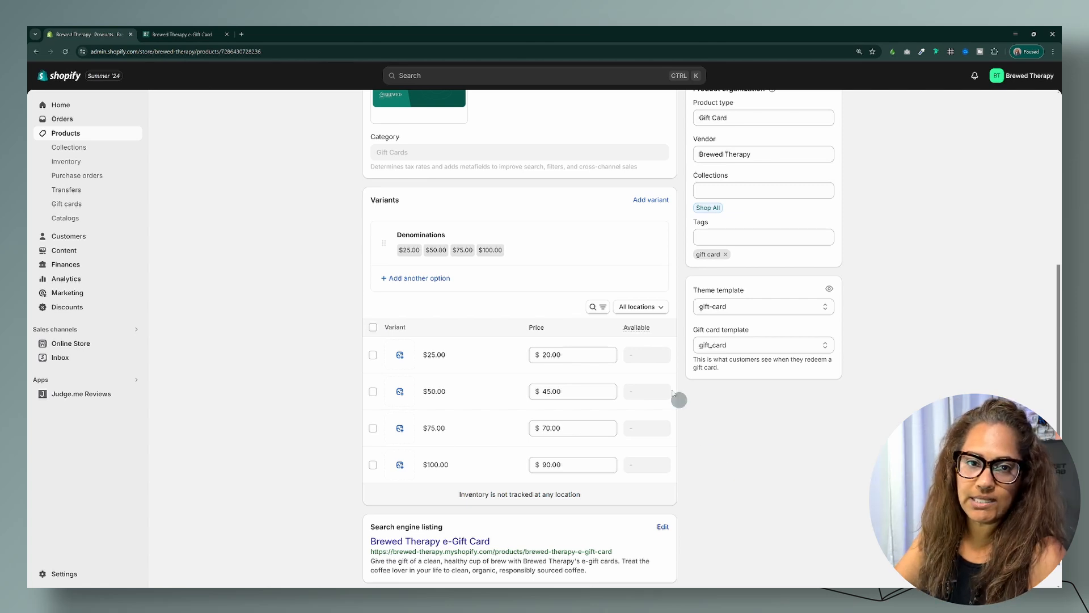
click(650, 200)
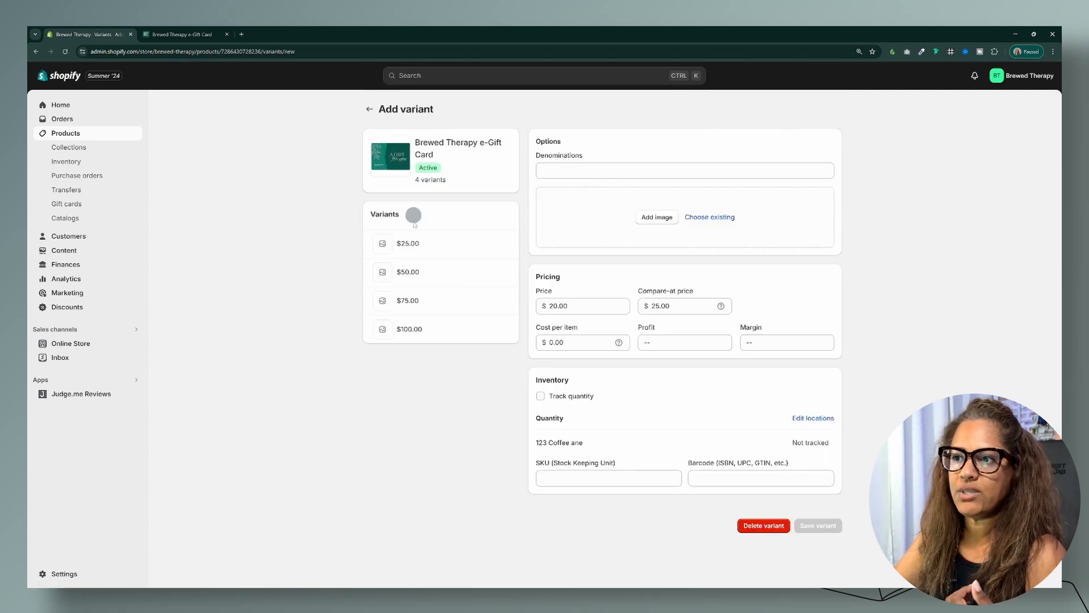
mouse_move(449, 437)
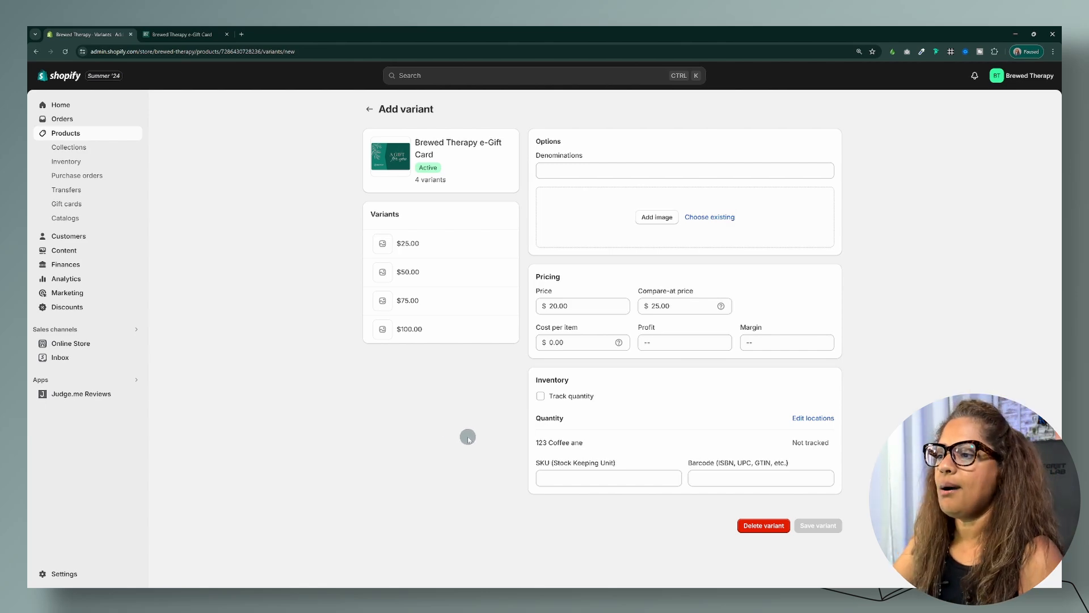
click(185, 34)
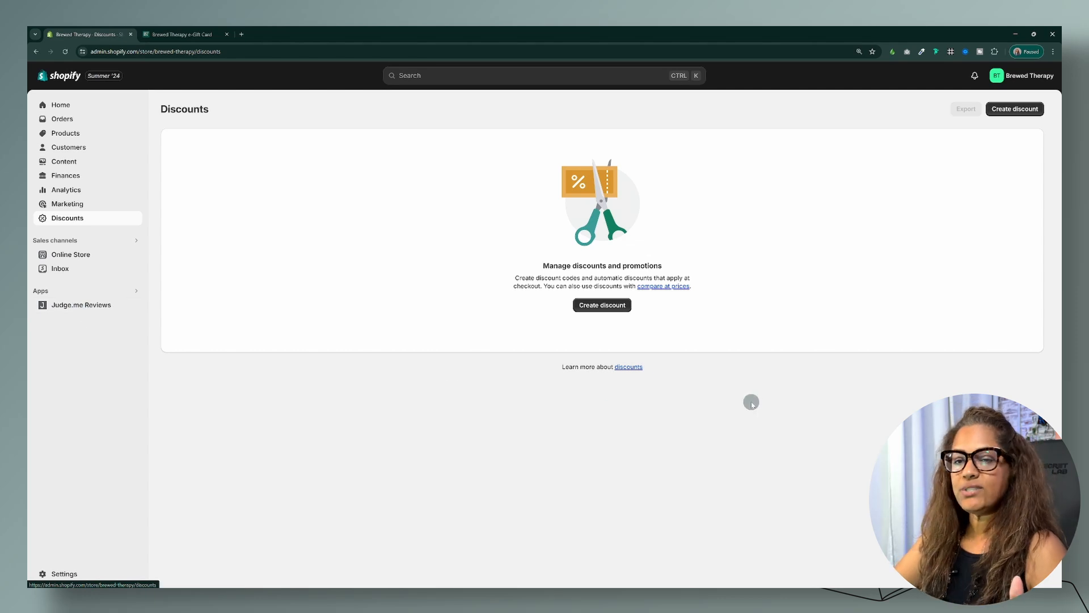
mouse_move(632, 340)
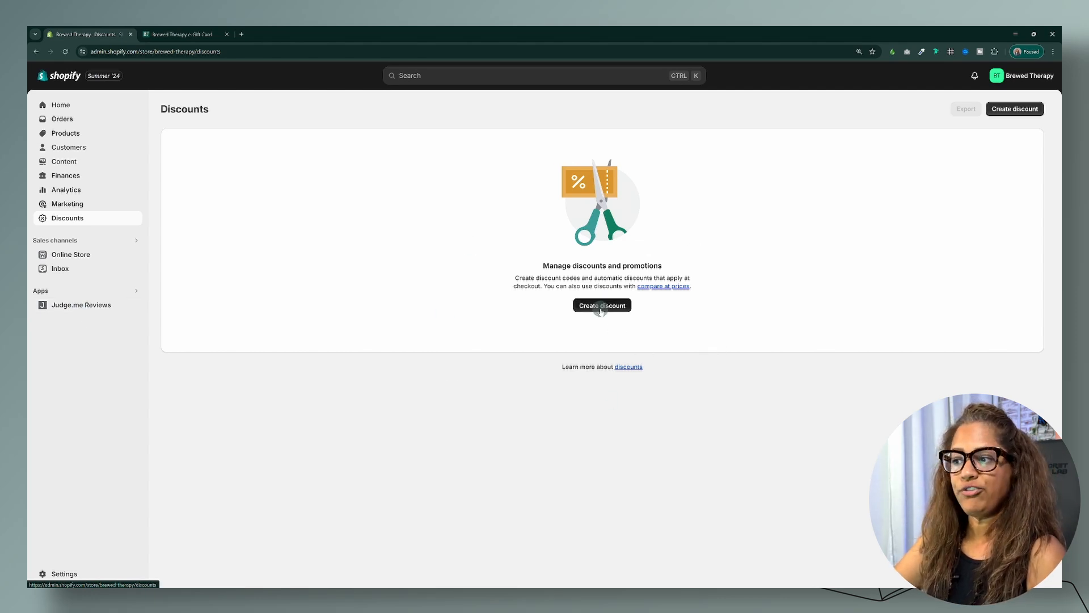
- Bring up the discount type chooser from Create discount
click(601, 305)
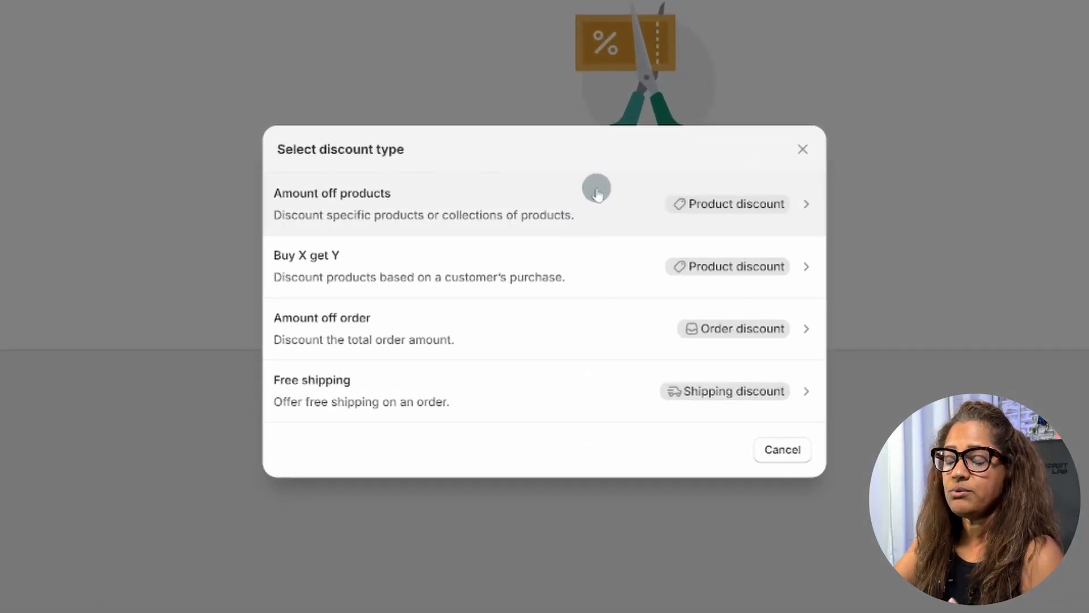
mouse_move(430, 195)
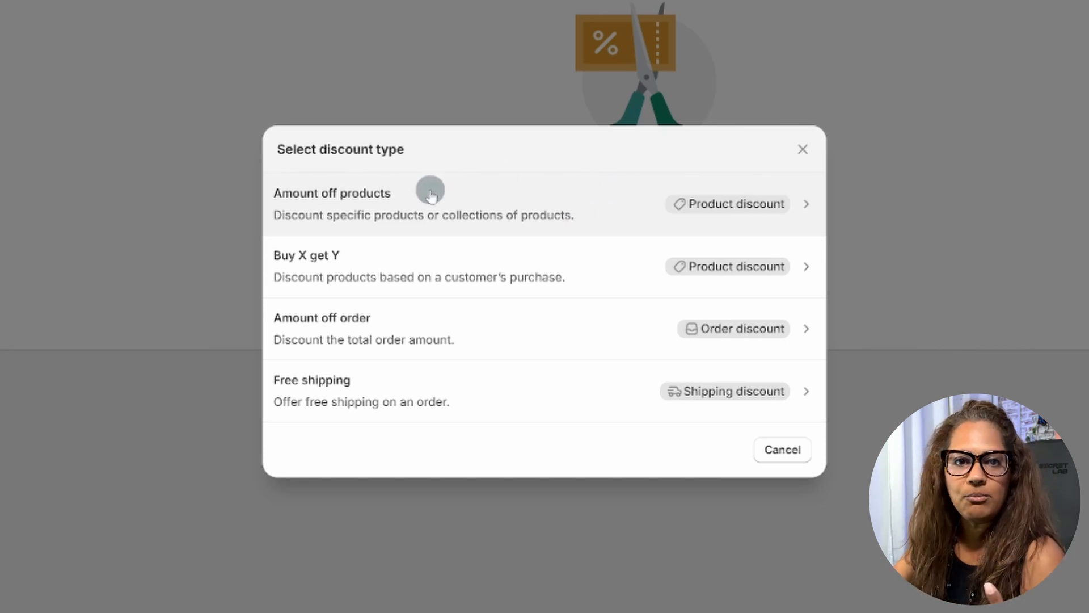
mouse_move(455, 244)
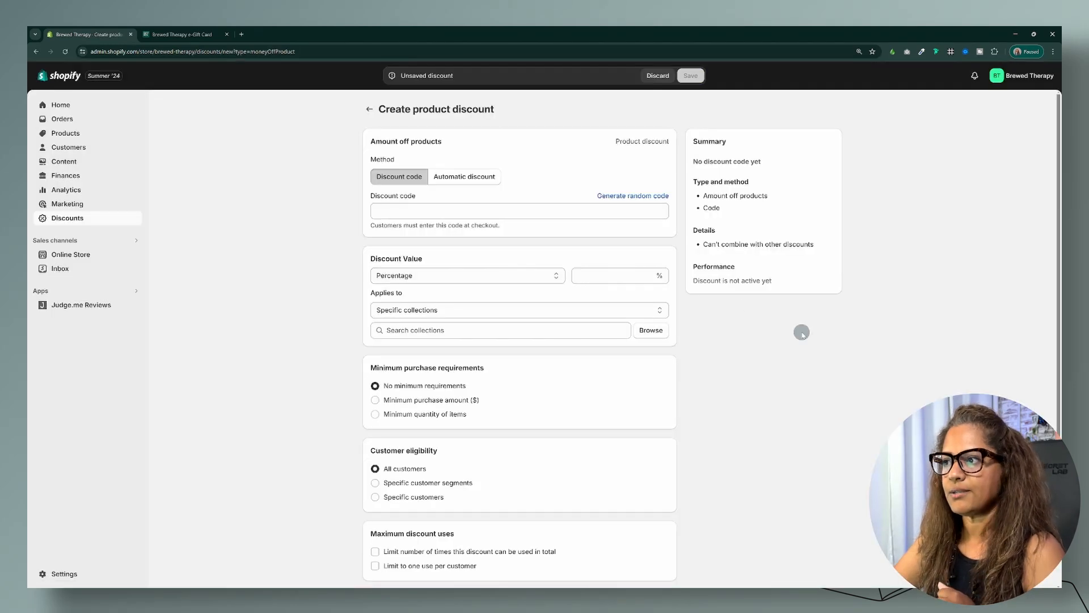
mouse_move(755, 360)
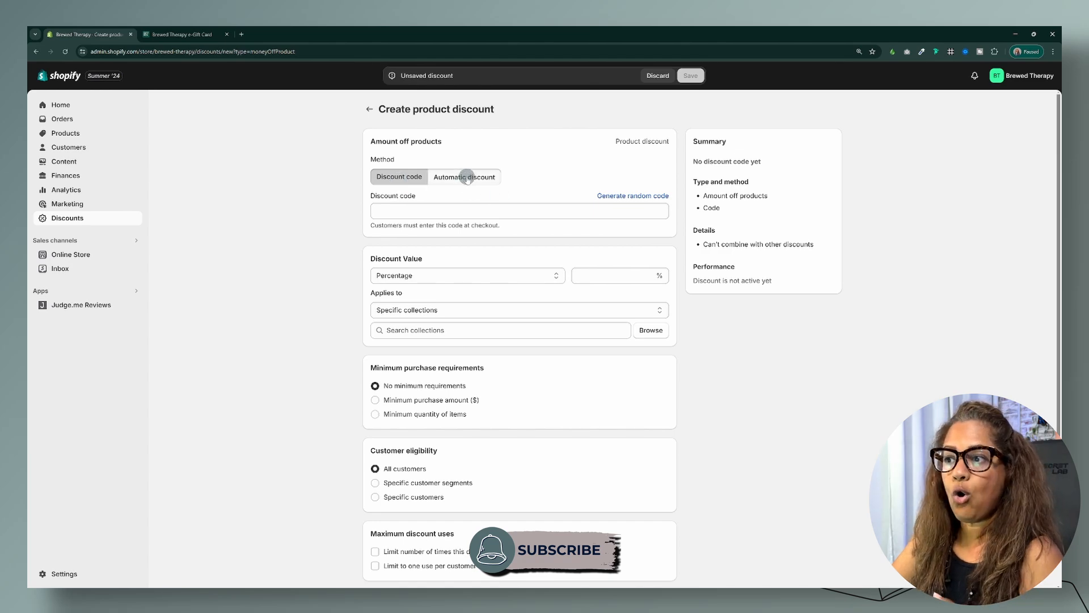
- Set the discount method to Automatic and title it $10 OFF GC
click(464, 176)
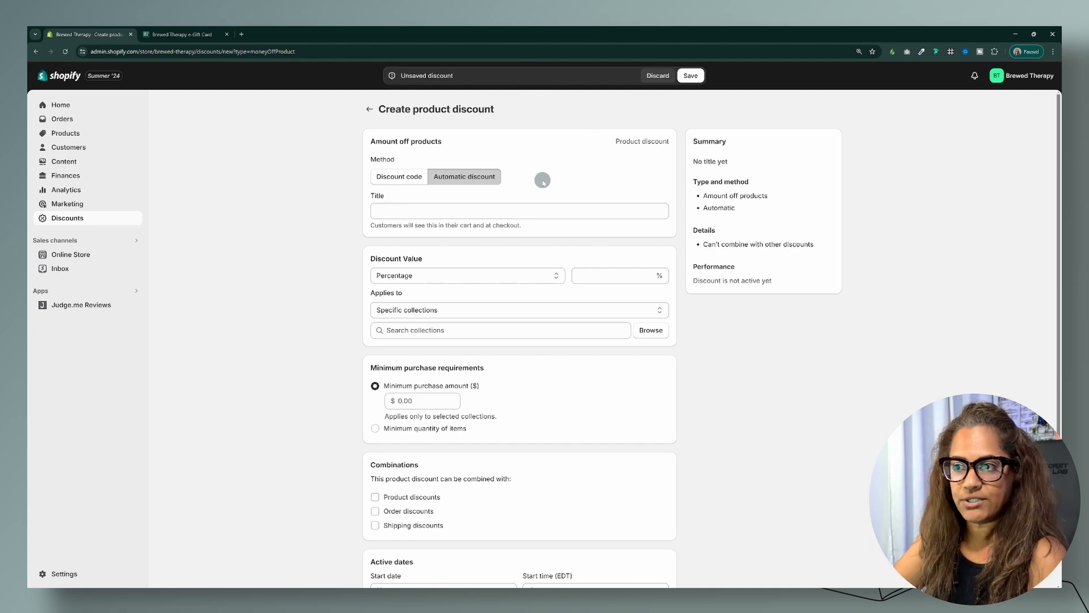
click(398, 176)
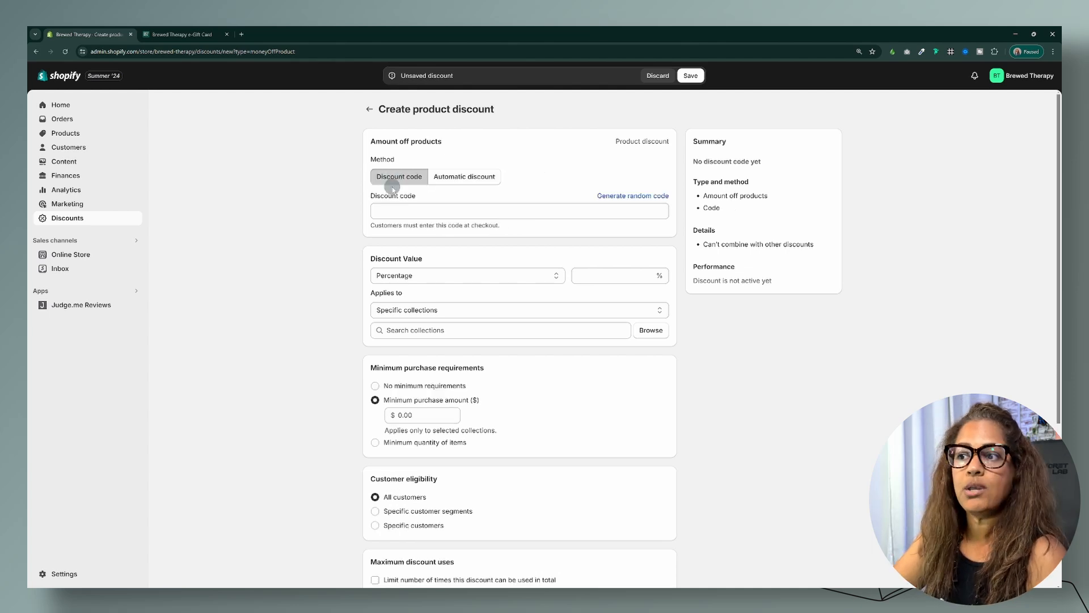
click(464, 176)
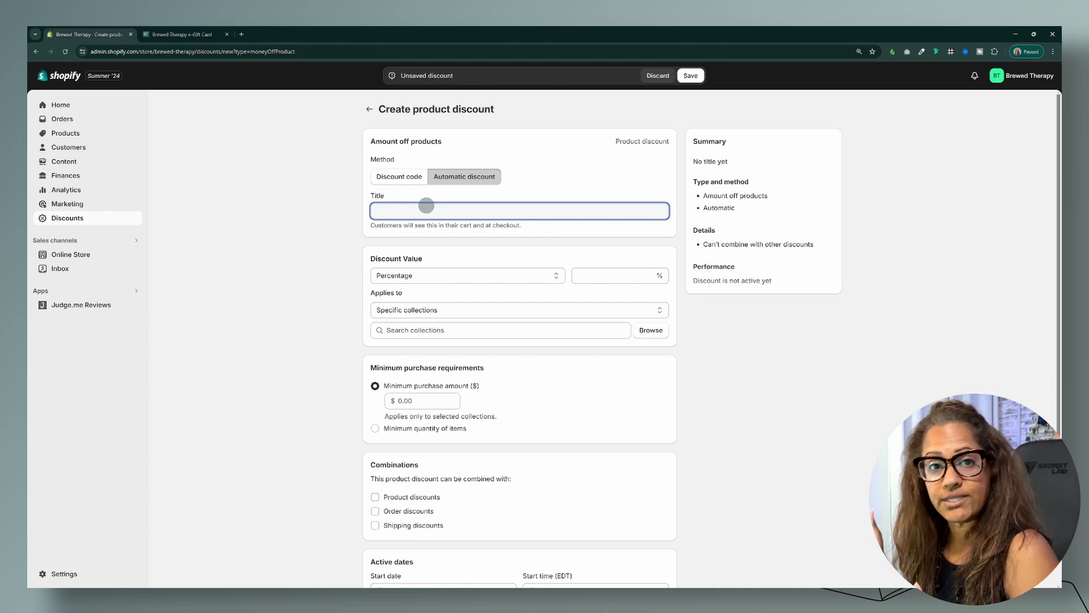
text($)
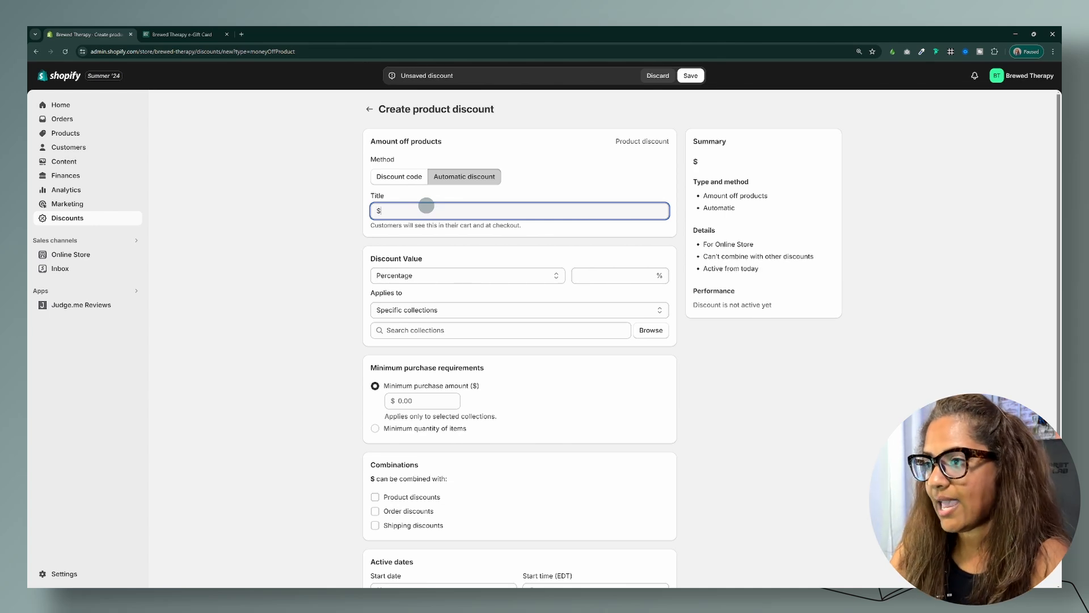
text(10 OFF G)
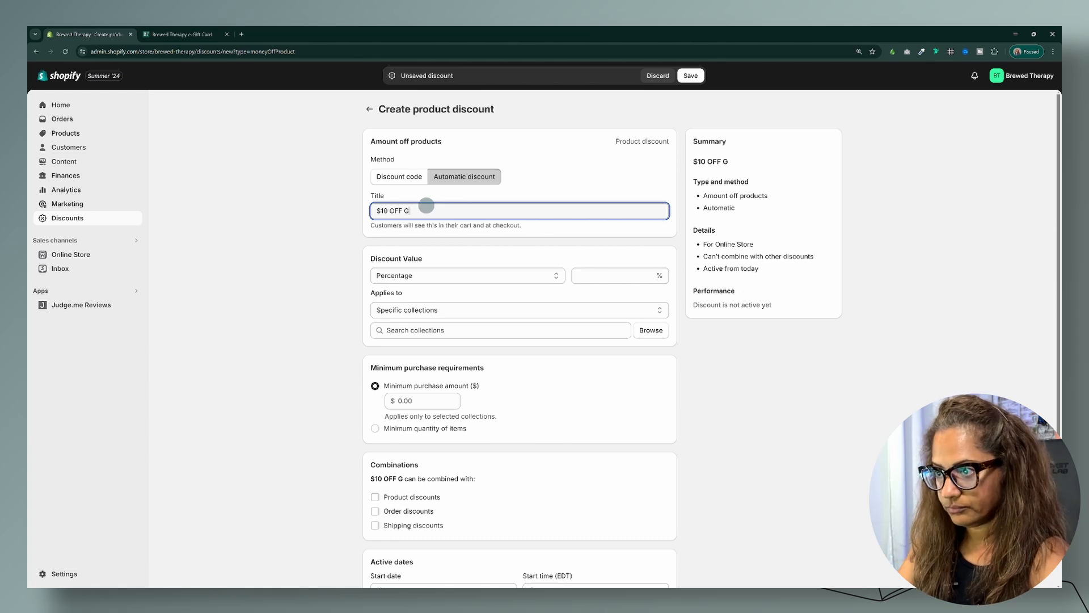
text(C)
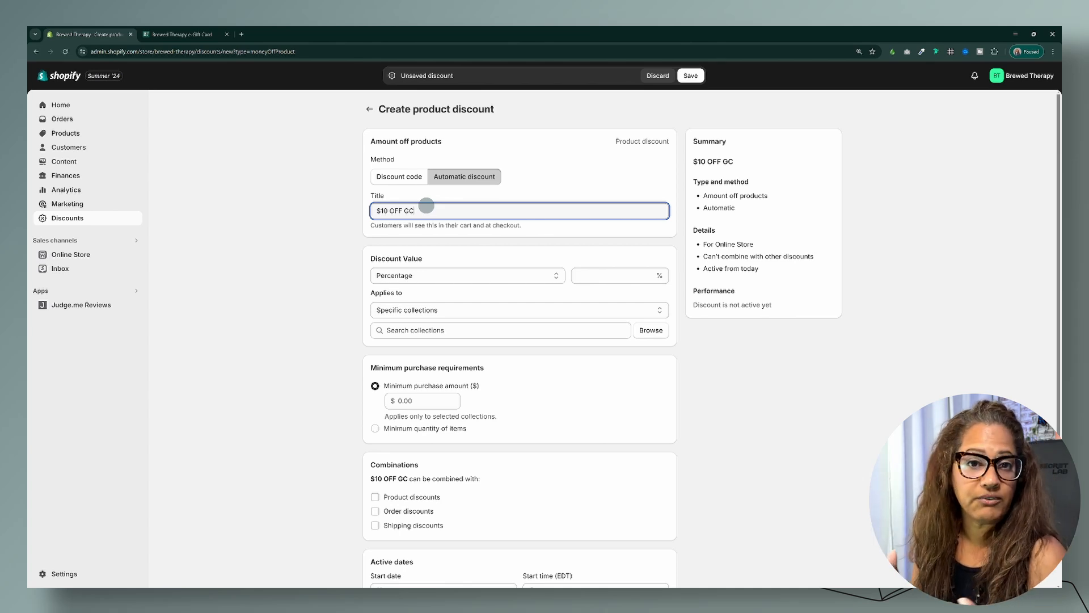
mouse_move(426, 270)
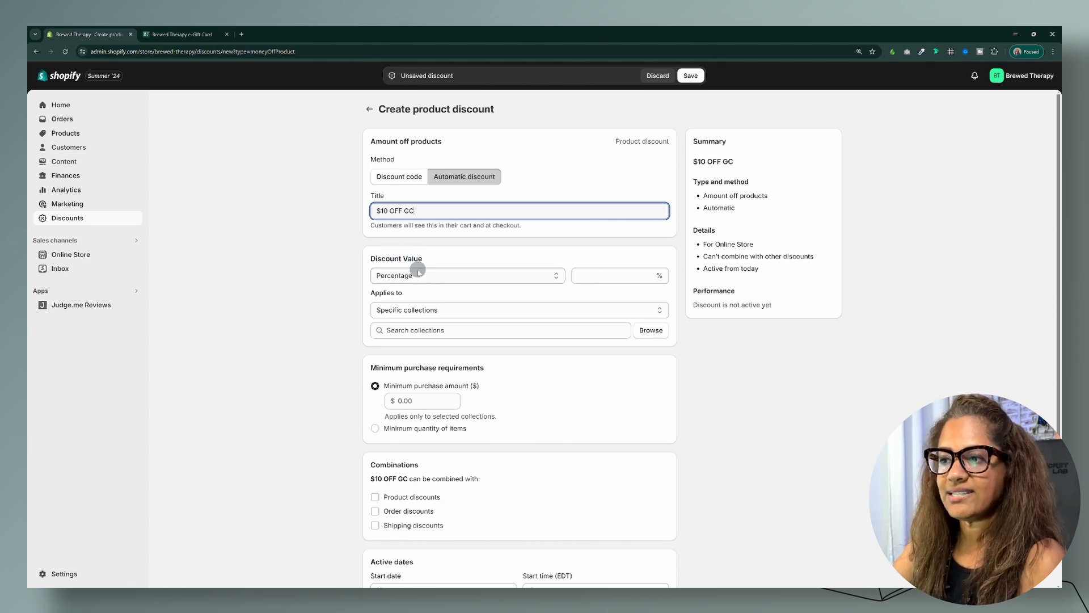
- Make the discount a fixed 5.00 off specific products and bring up the product picker
click(466, 275)
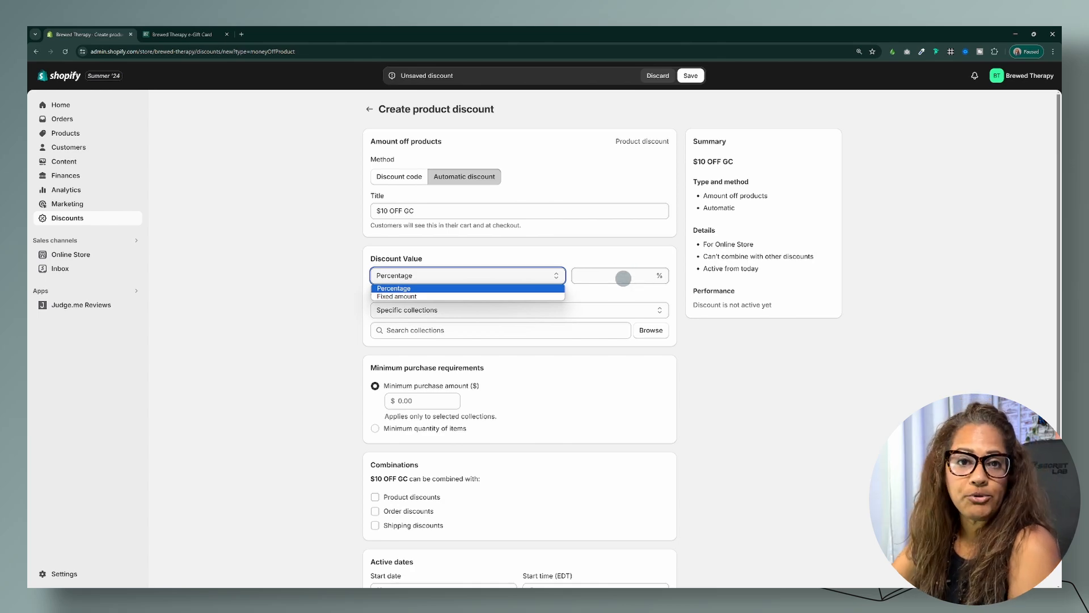
click(397, 296)
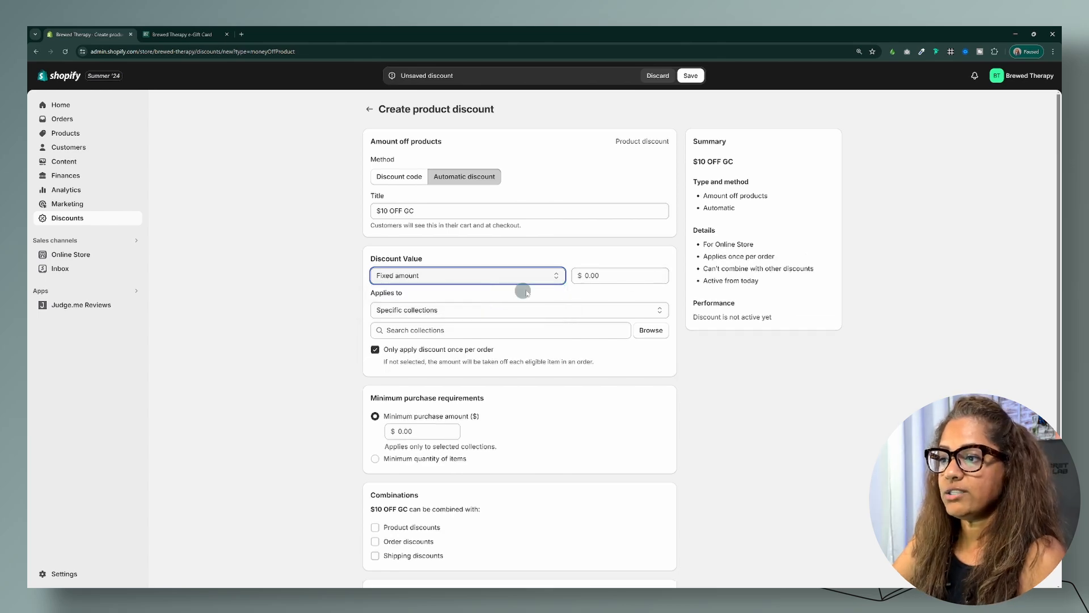
text(5.00)
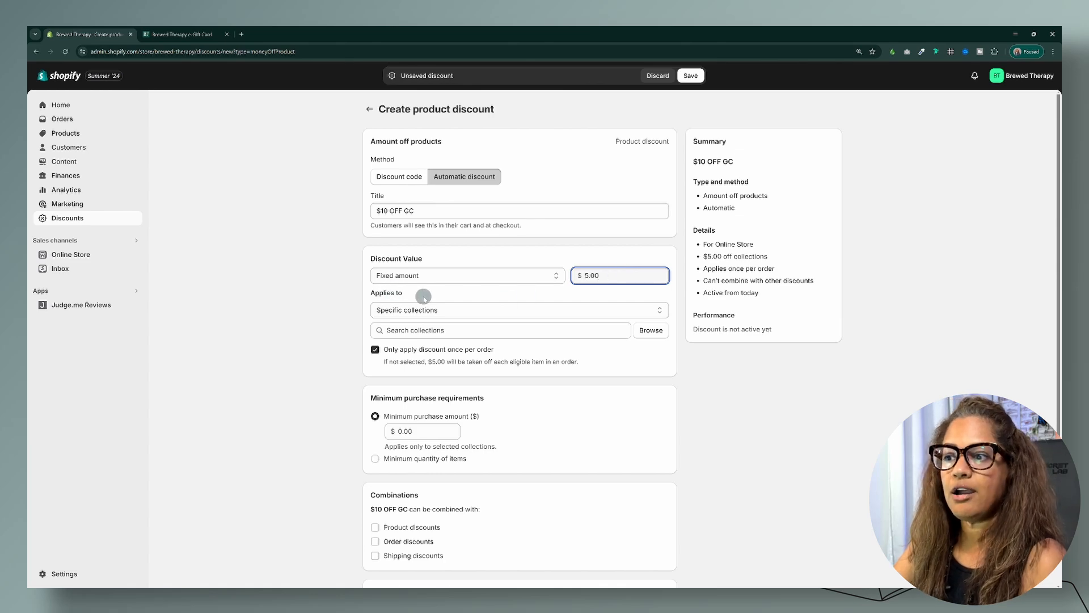
click(517, 310)
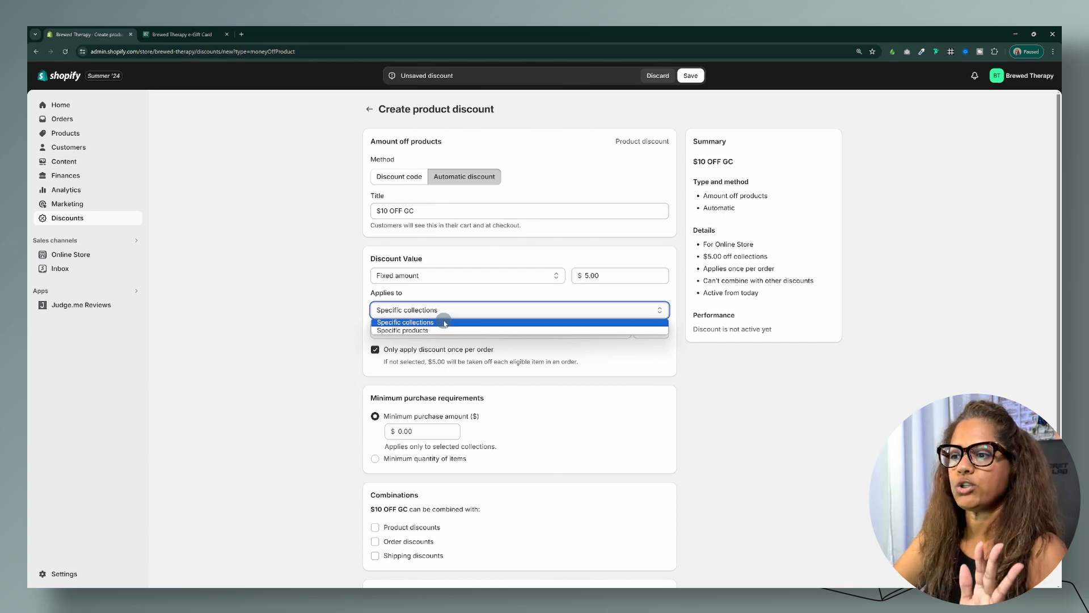
click(400, 330)
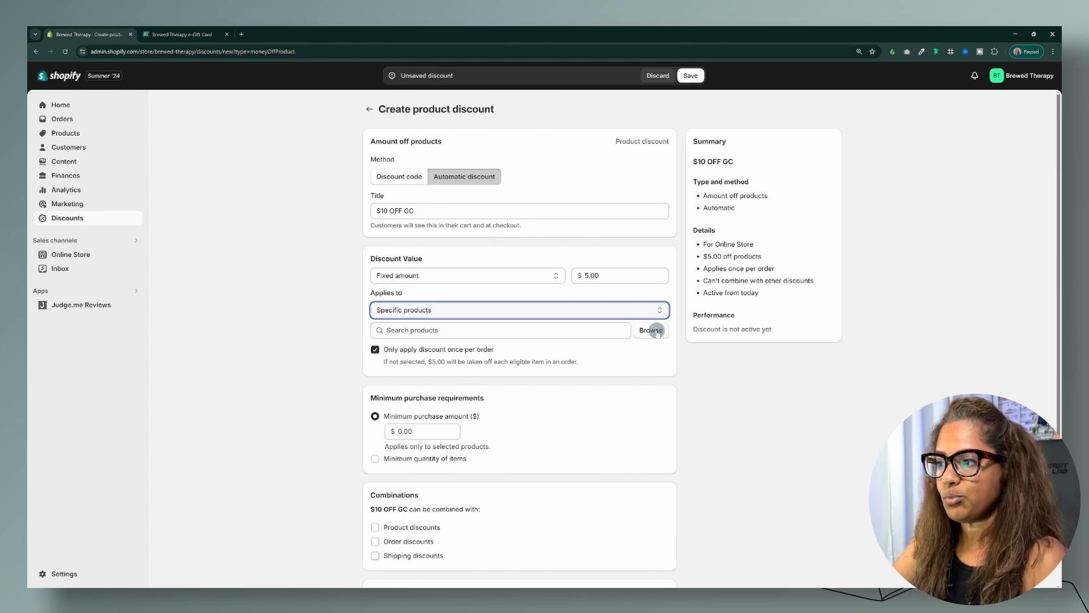
click(650, 330)
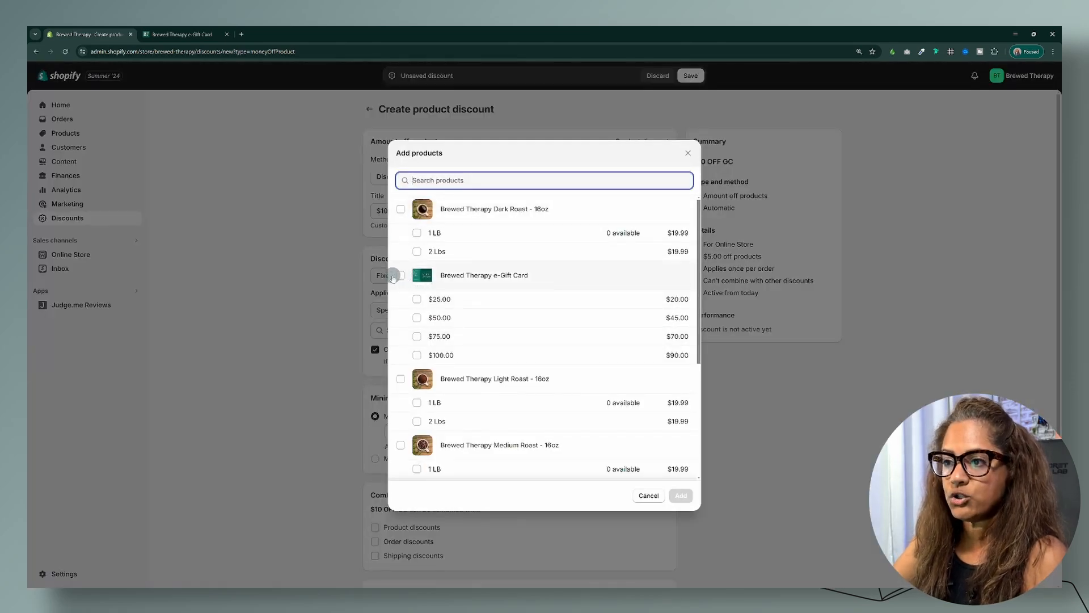
- Add only the $100.00 variant of the Brewed Therapy e-Gift Card to the discount
click(400, 274)
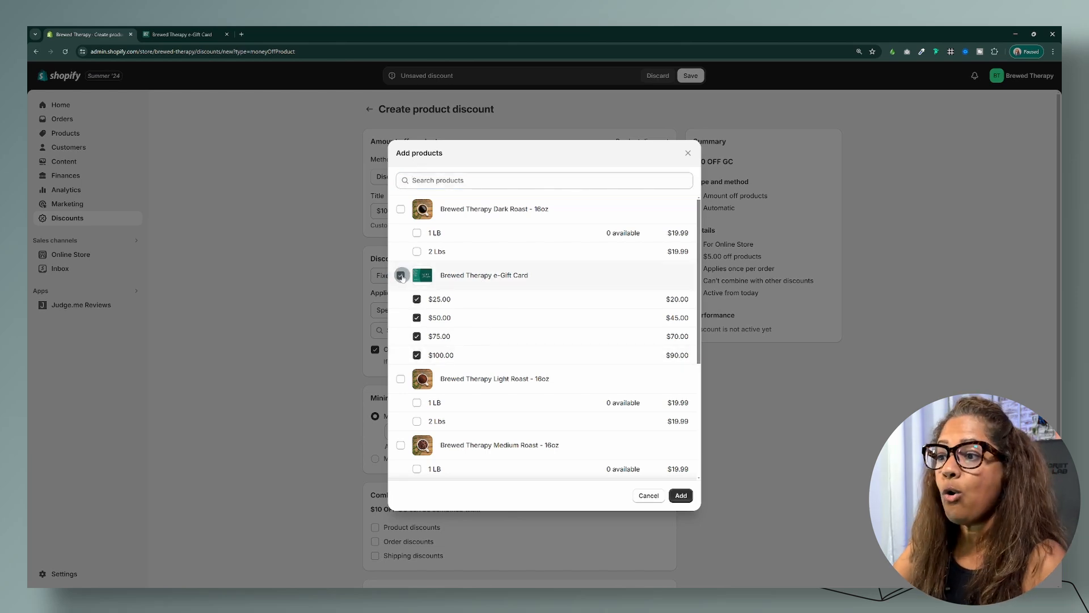
click(401, 275)
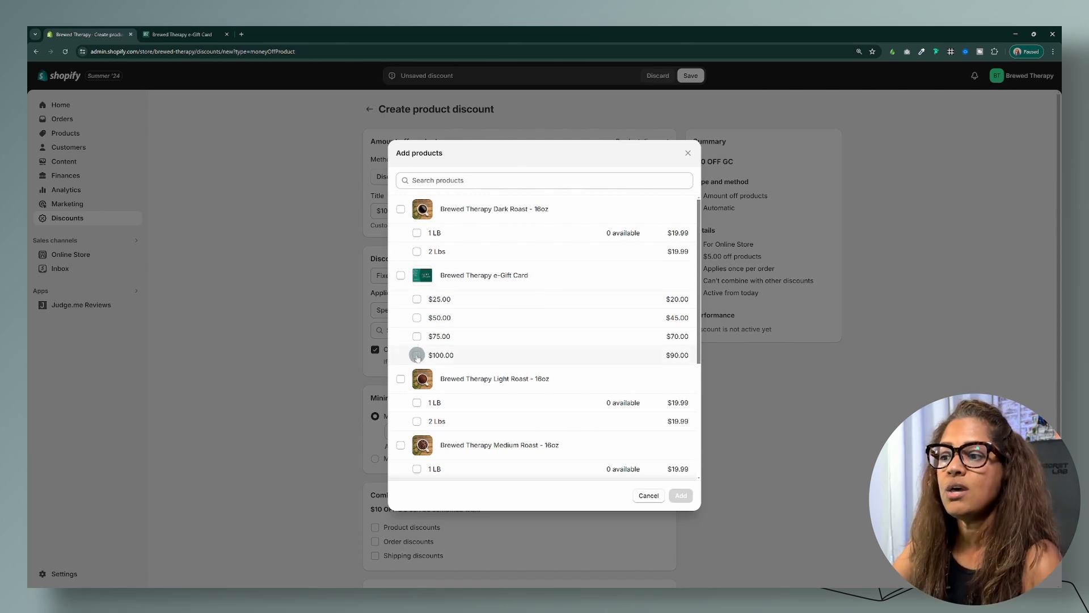
click(417, 355)
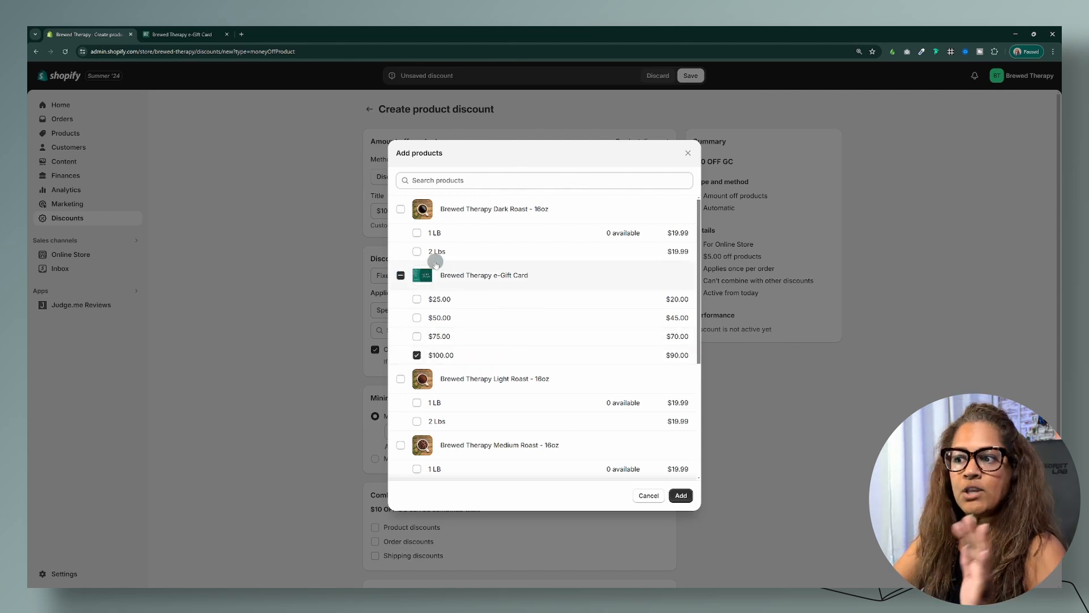
mouse_move(484, 347)
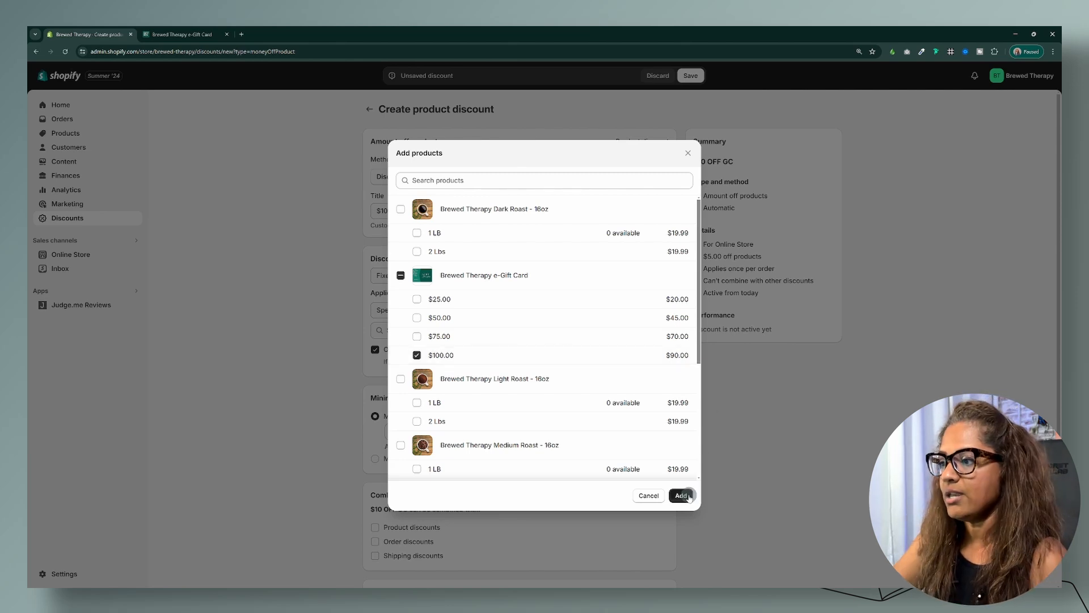
click(680, 496)
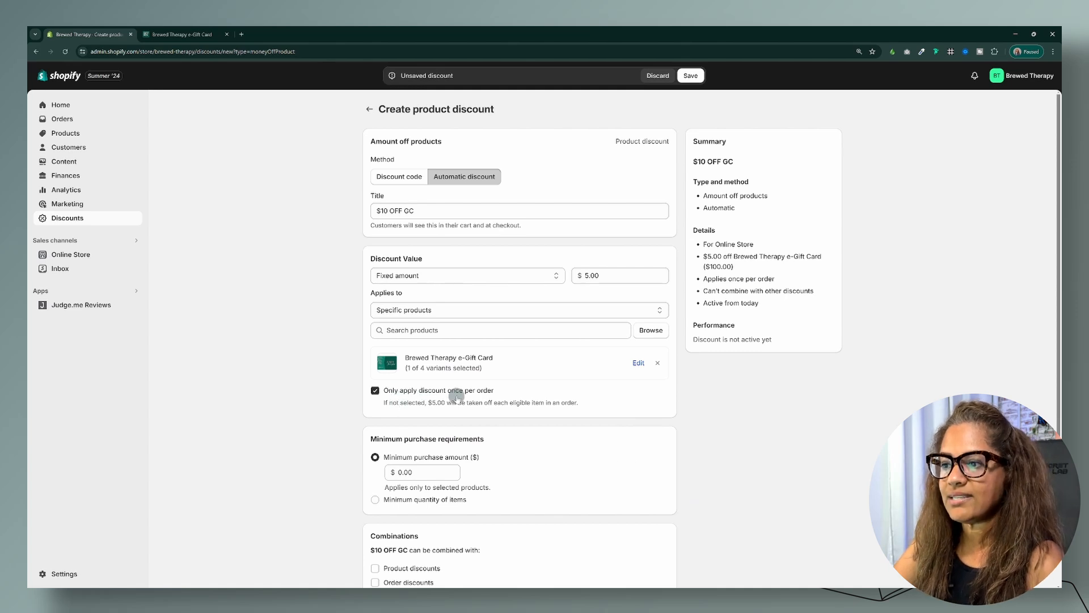
mouse_move(550, 398)
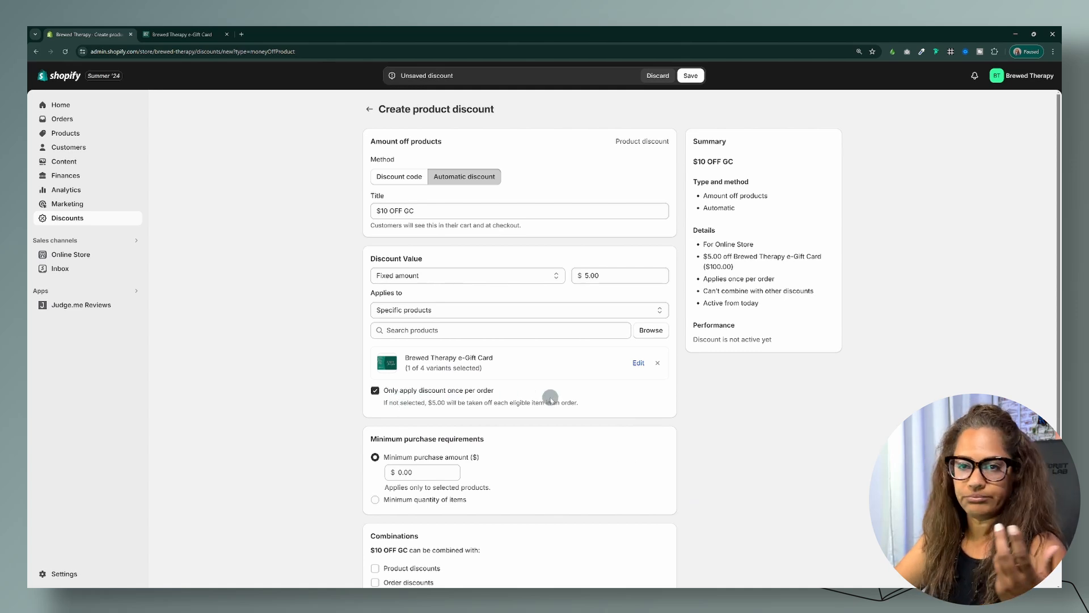
mouse_move(764, 410)
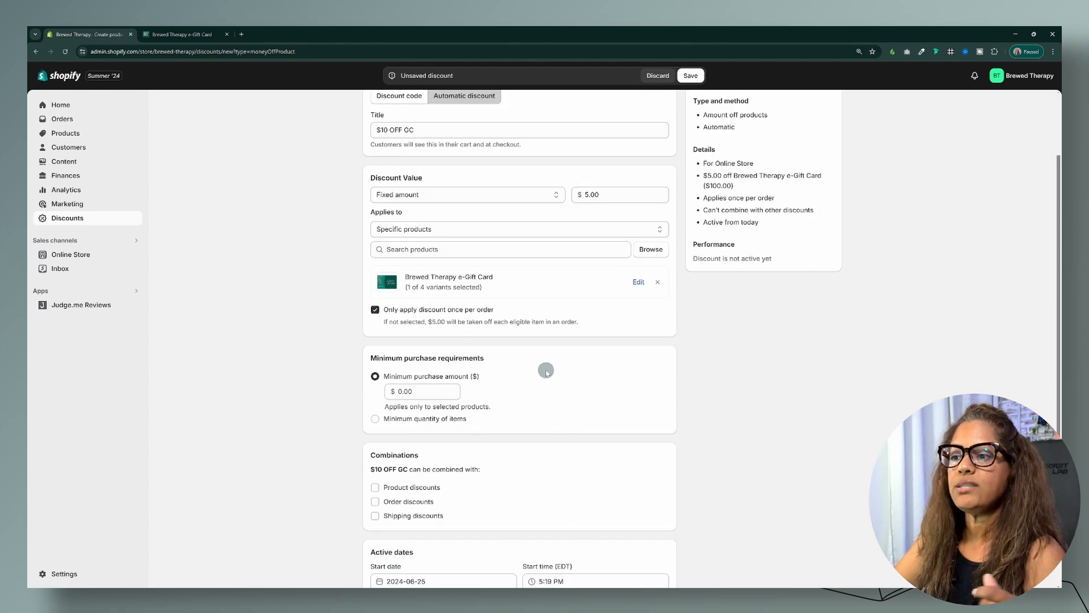
mouse_move(543, 379)
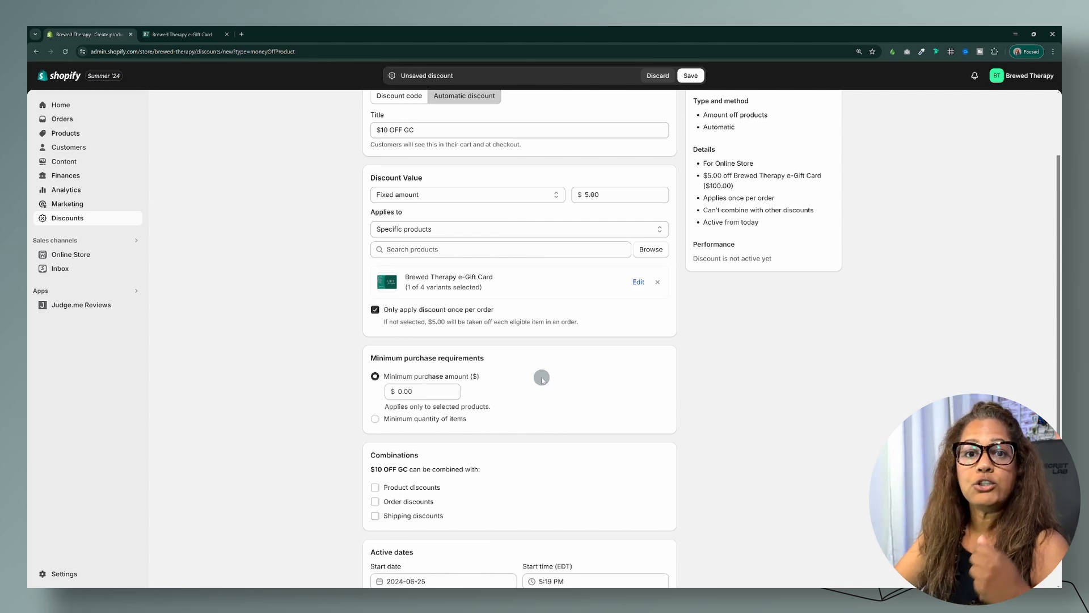
mouse_move(542, 409)
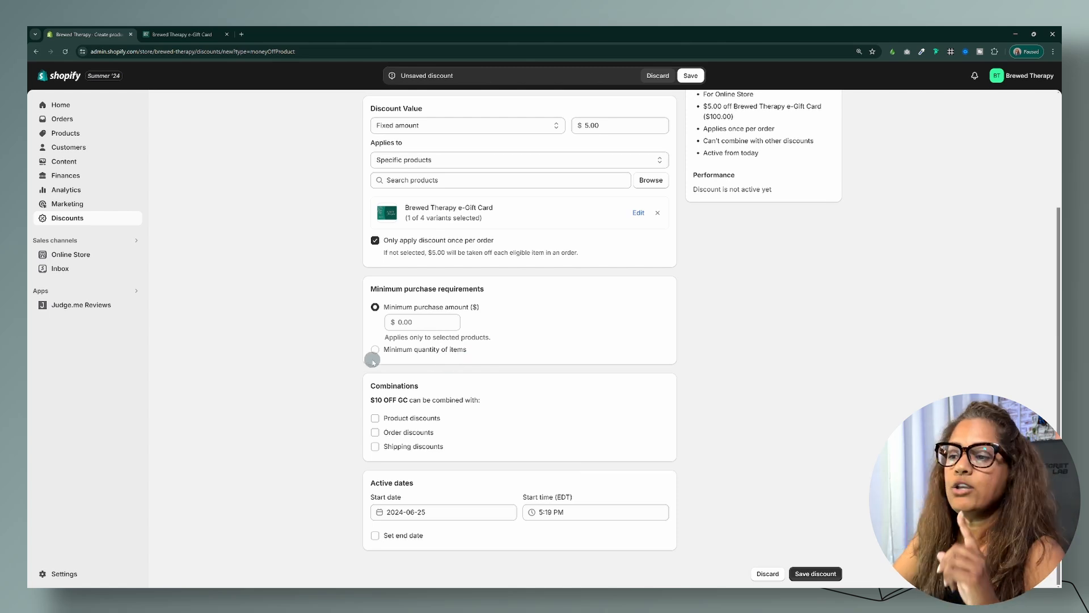
mouse_move(531, 354)
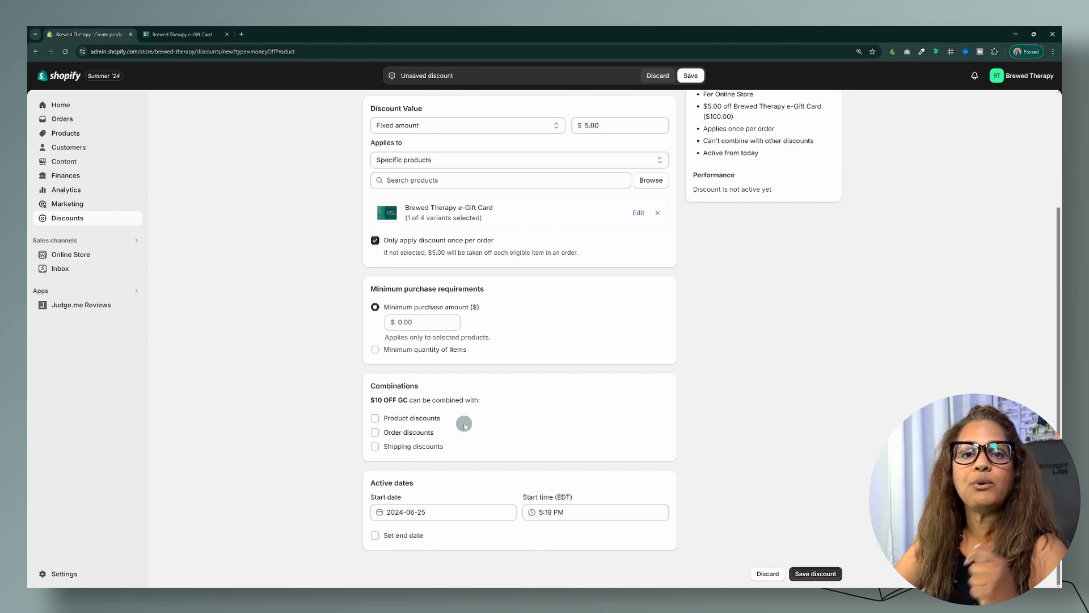
mouse_move(453, 421)
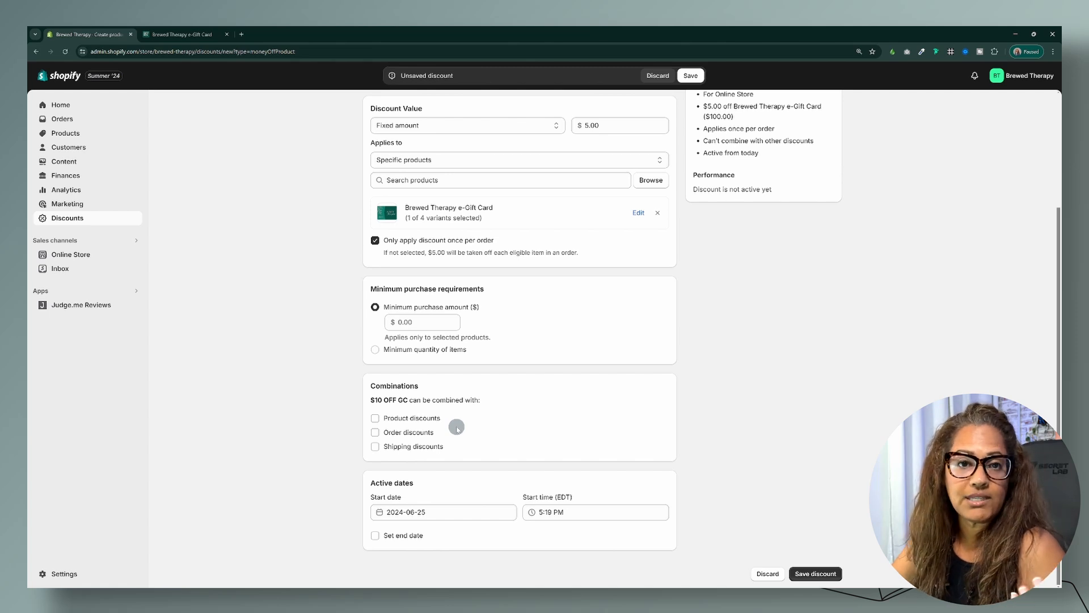
mouse_move(478, 451)
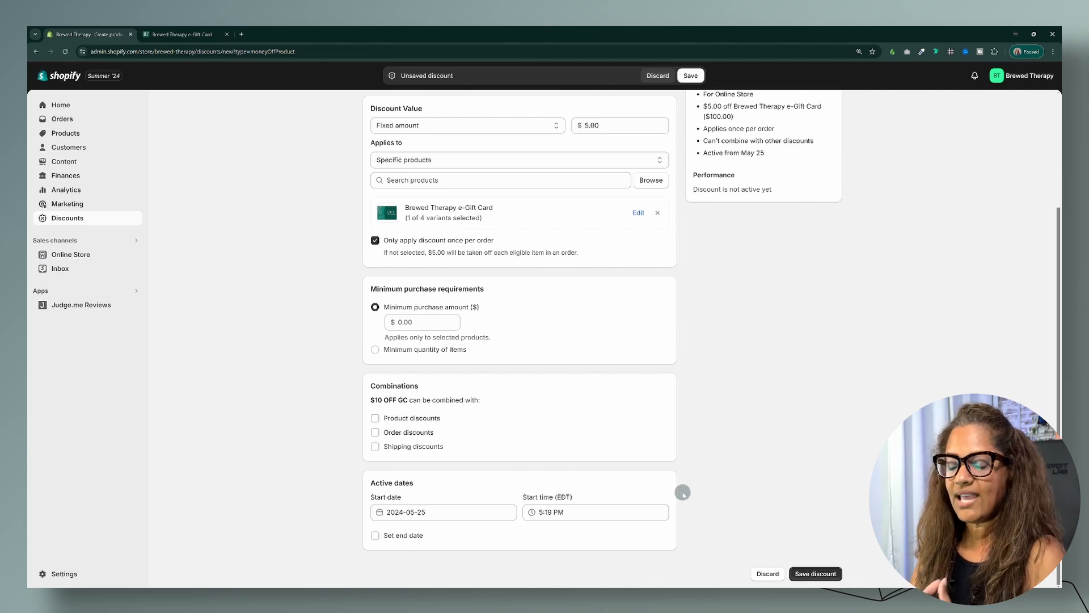
mouse_move(698, 487)
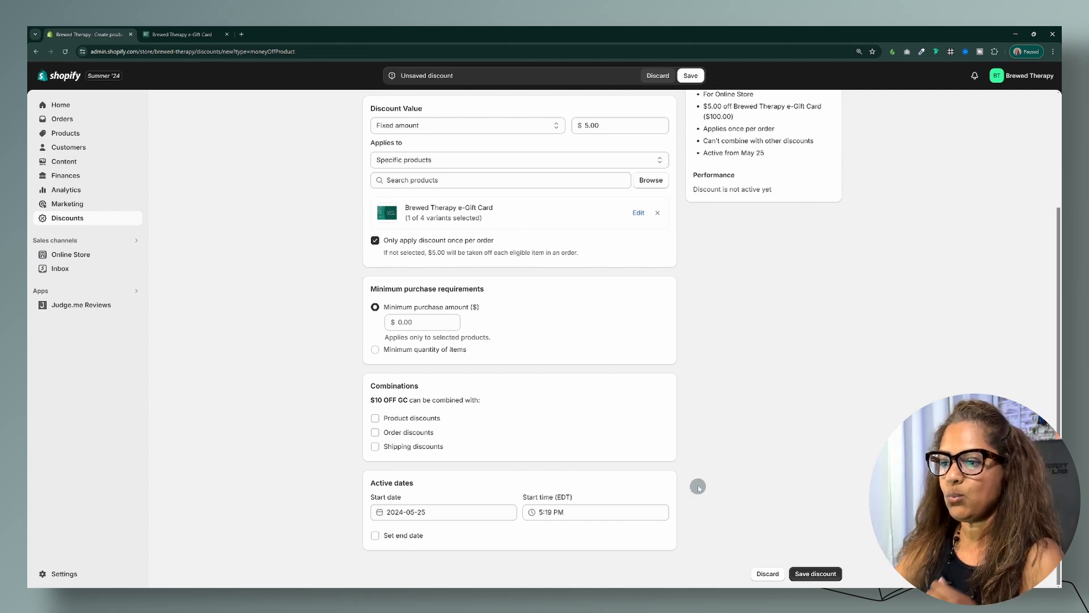
mouse_move(699, 485)
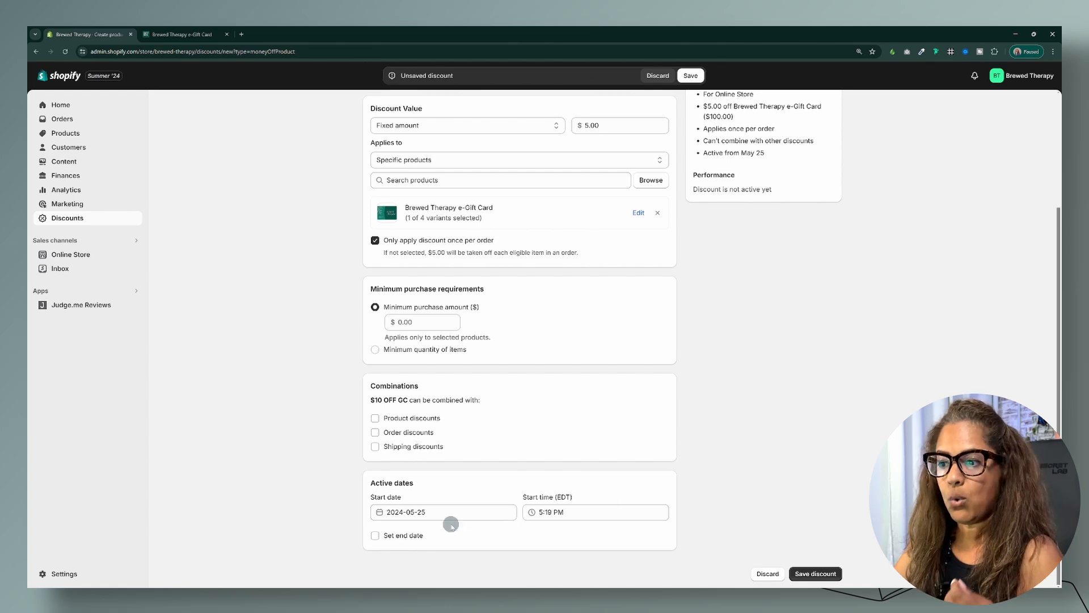
mouse_move(493, 500)
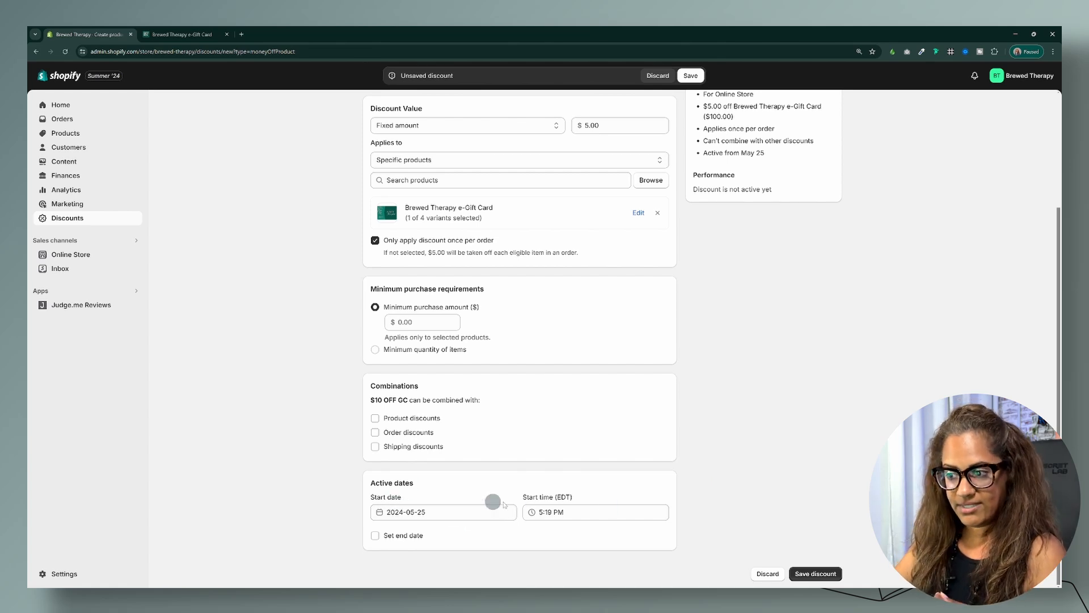